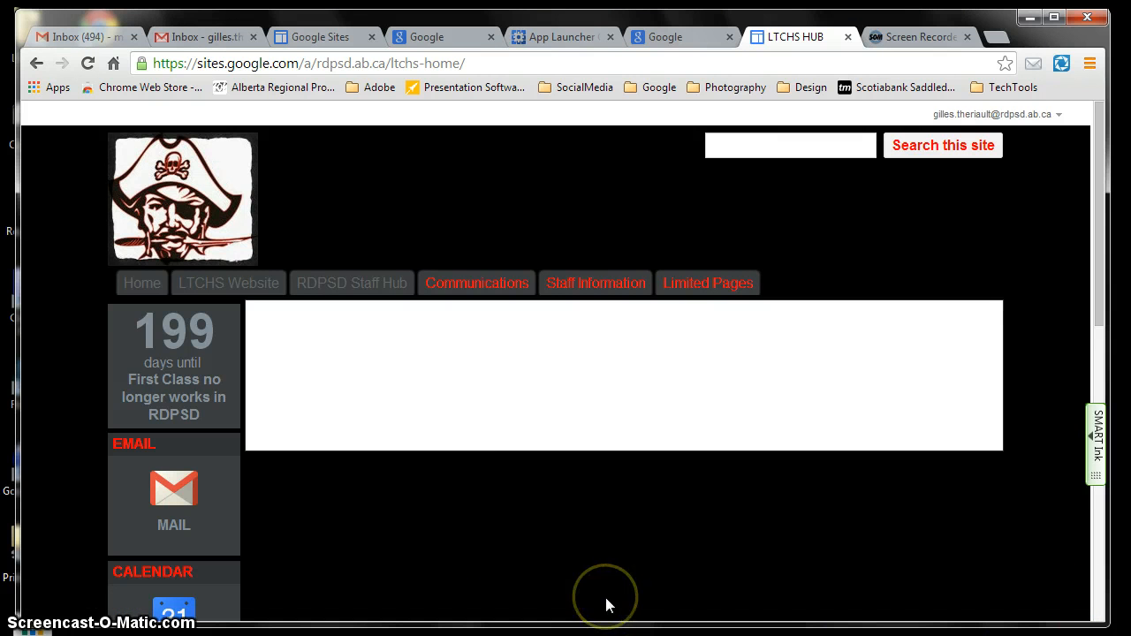
pyautogui.moveTo(608, 606)
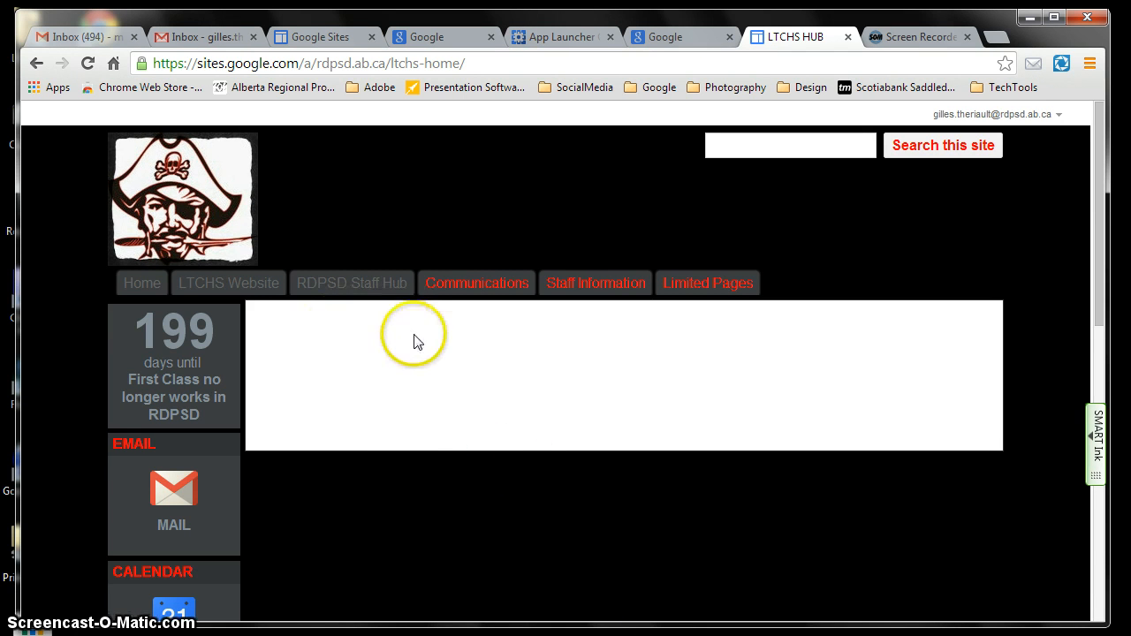
pyautogui.moveTo(579, 247)
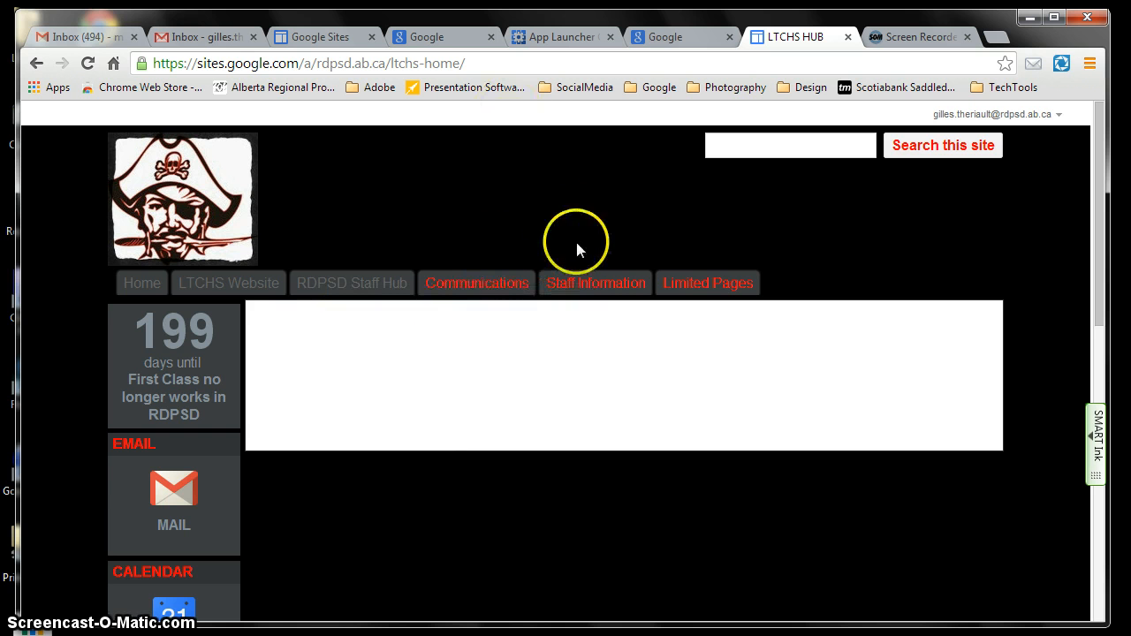
pyautogui.moveTo(393, 119)
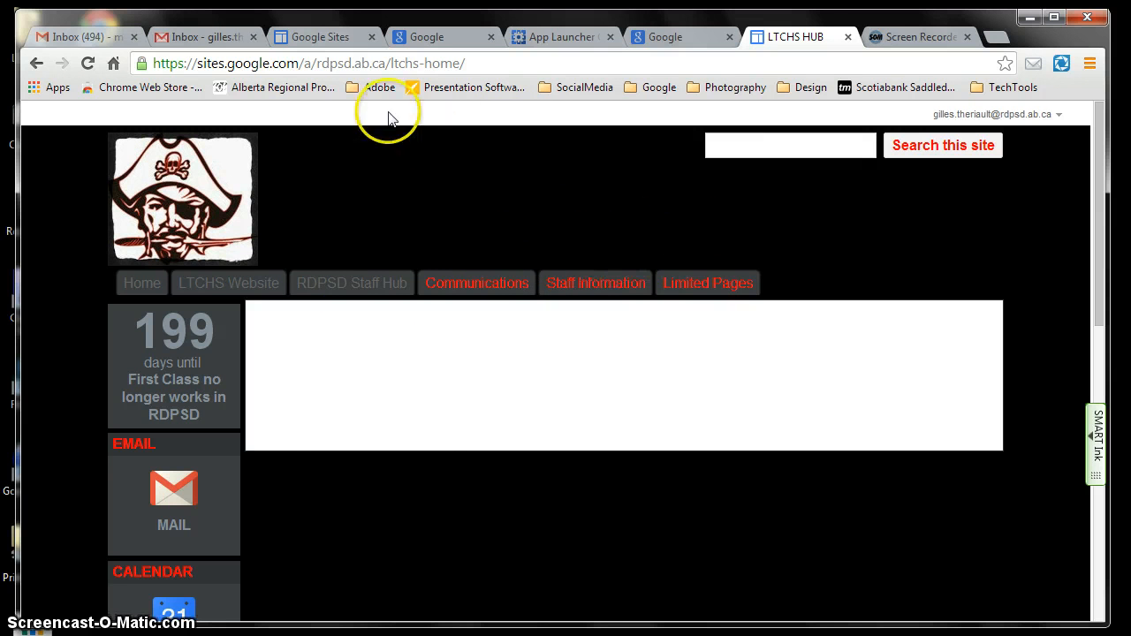
# - Move from the LTCHS HUB site to the My Sites list, then to google.ca
pyautogui.click(318, 37)
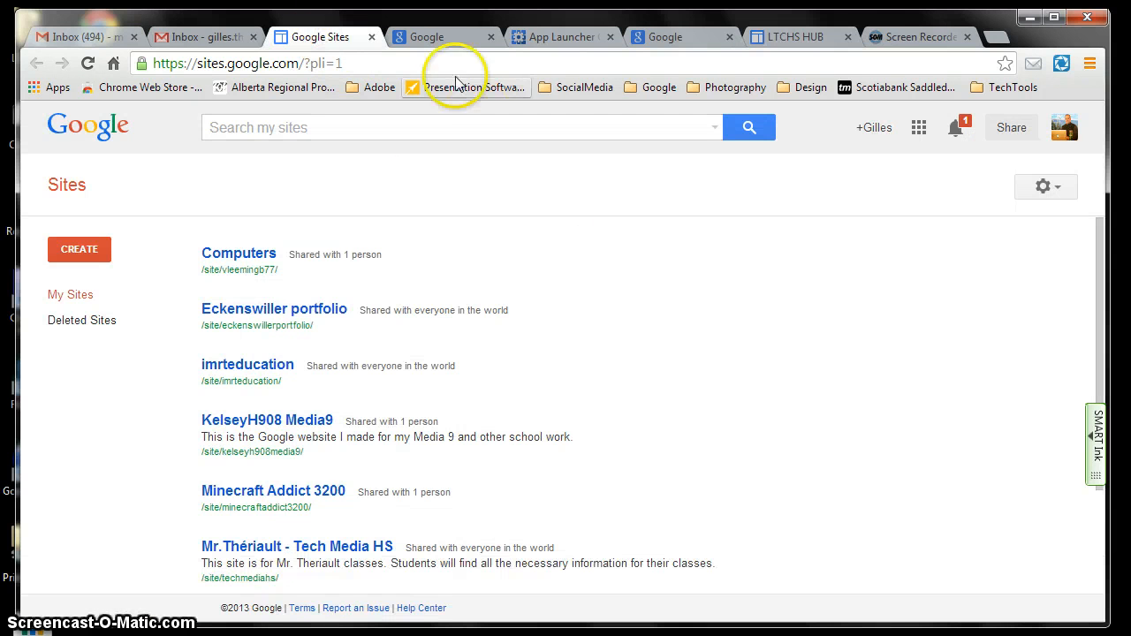
pyautogui.click(439, 36)
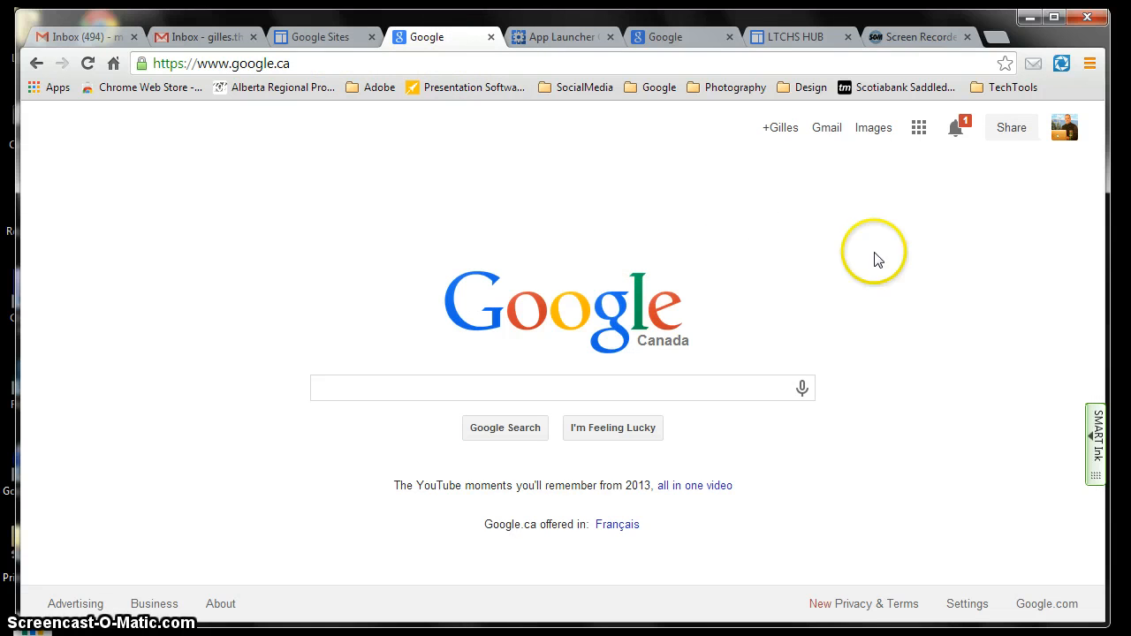
pyautogui.moveTo(495, 524)
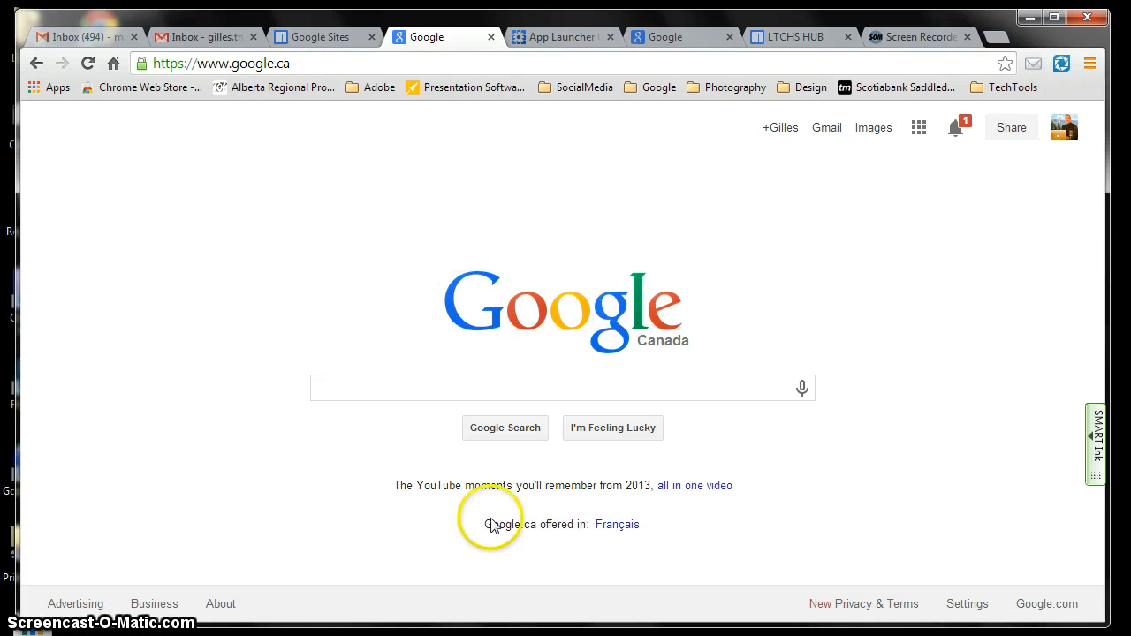
pyautogui.moveTo(55, 97)
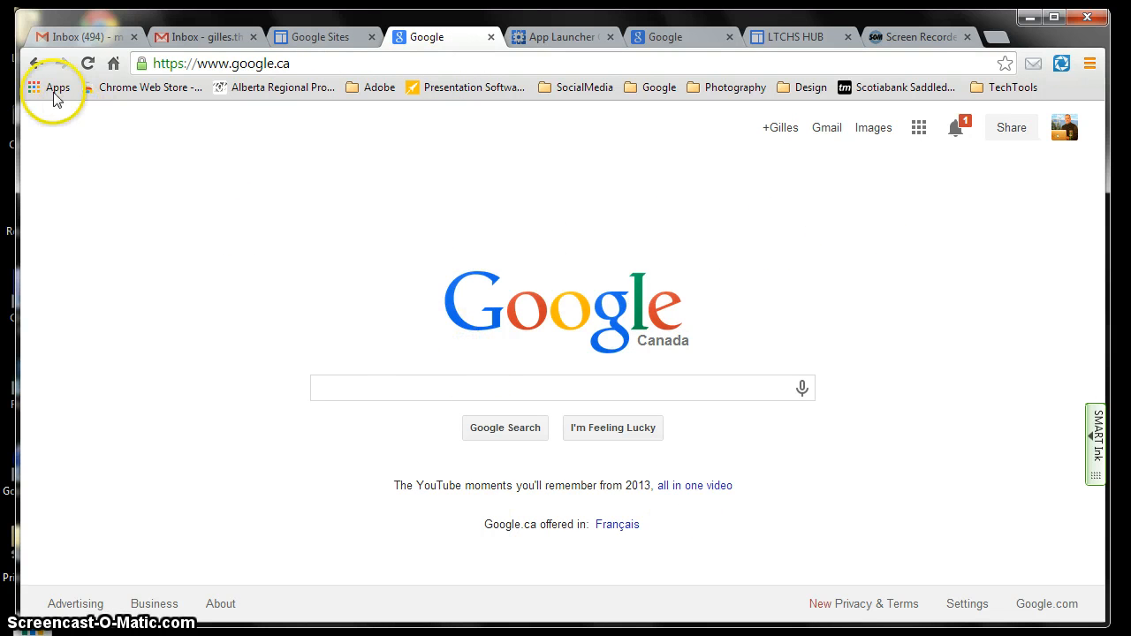
# - Search the Chrome Web Store for 'app launcher' and locate the installed App Launcher Customizer
pyautogui.click(50, 87)
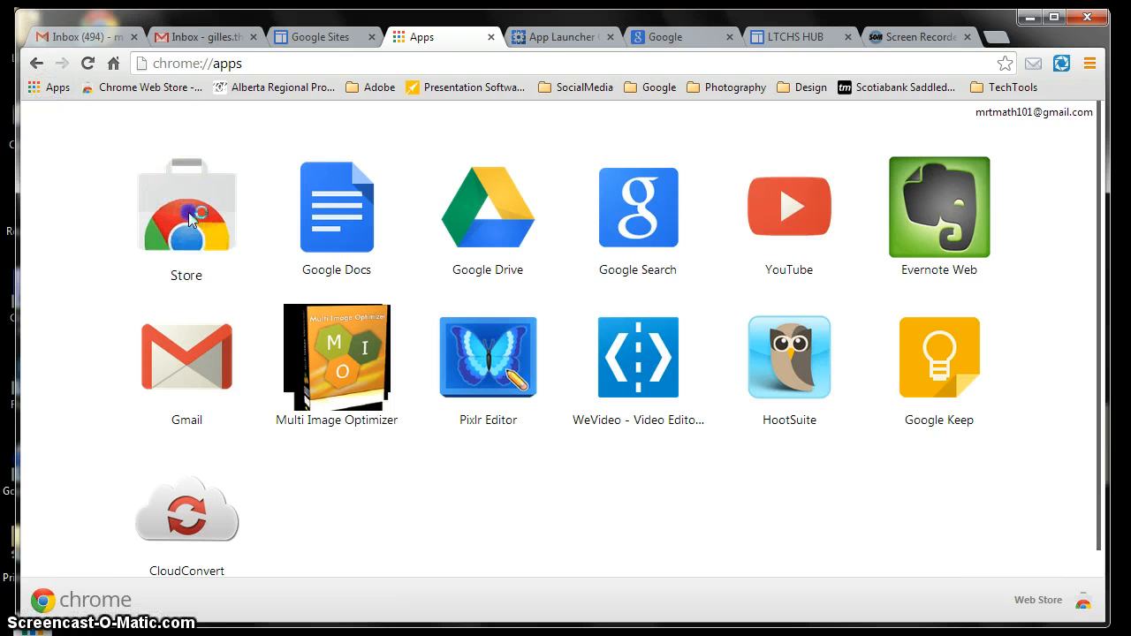
pyautogui.click(187, 208)
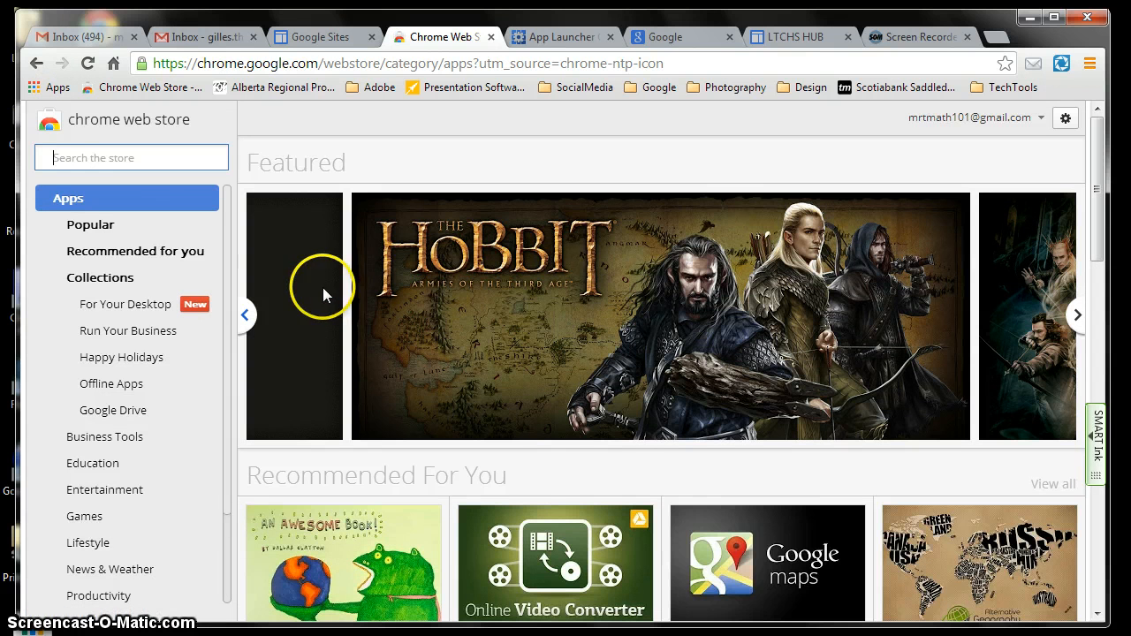
pyautogui.click(132, 157)
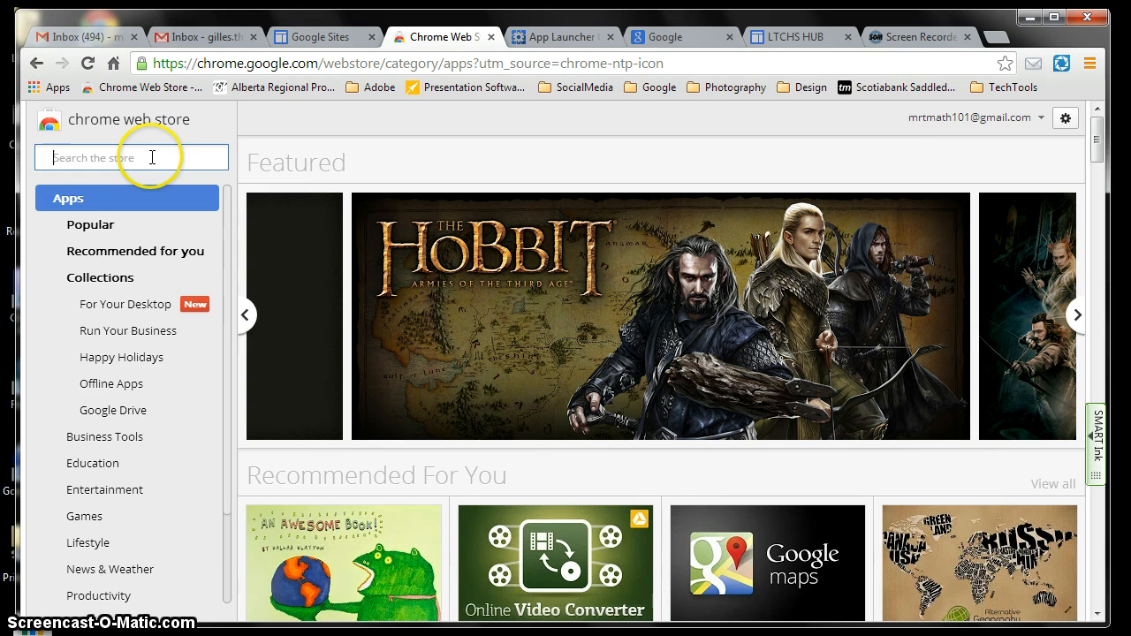
pyautogui.write('app')
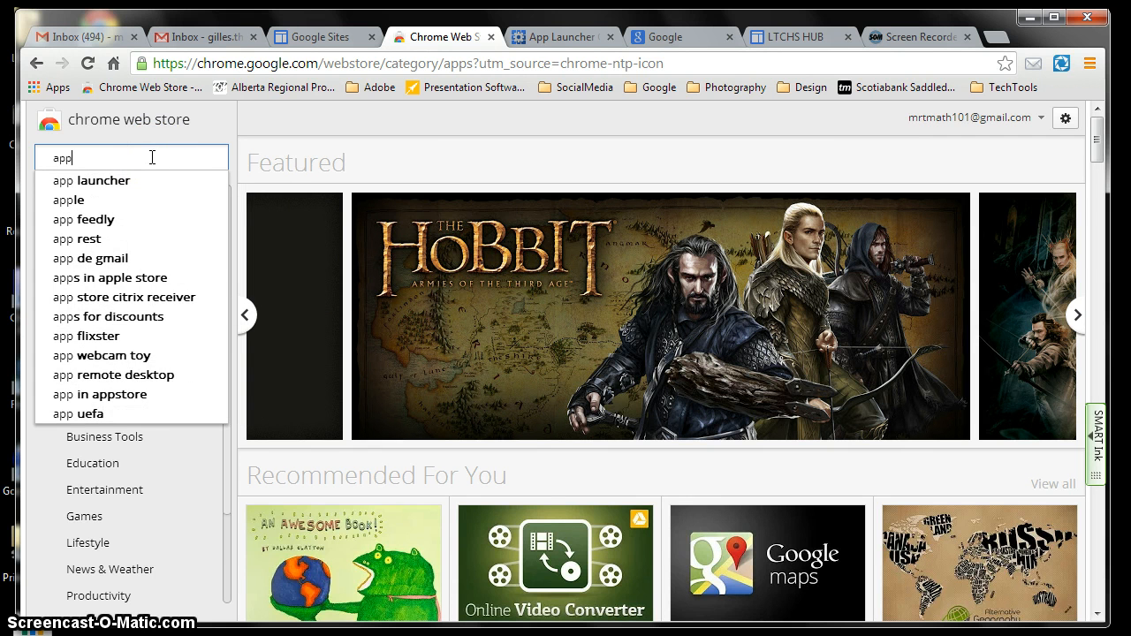
pyautogui.click(100, 180)
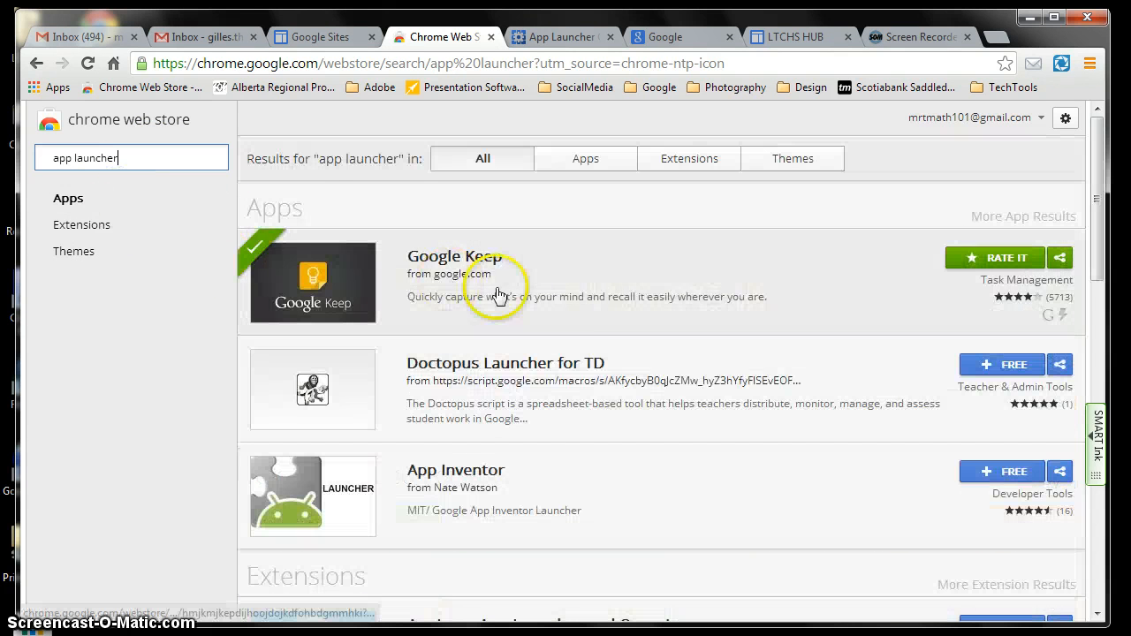
pyautogui.scroll(-3)
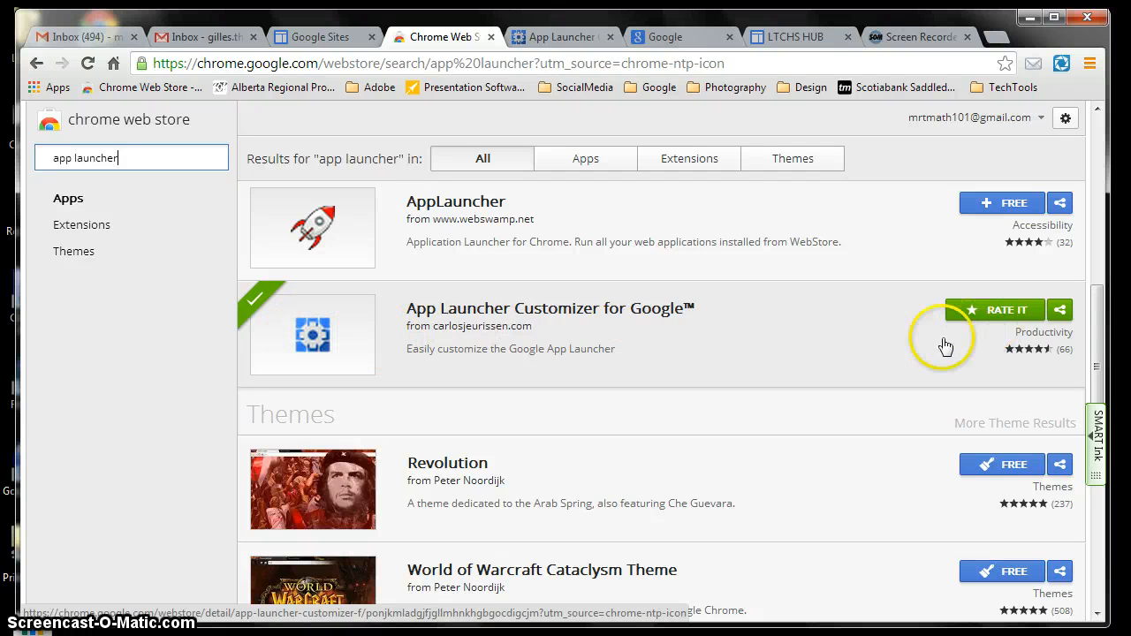
pyautogui.moveTo(341, 341)
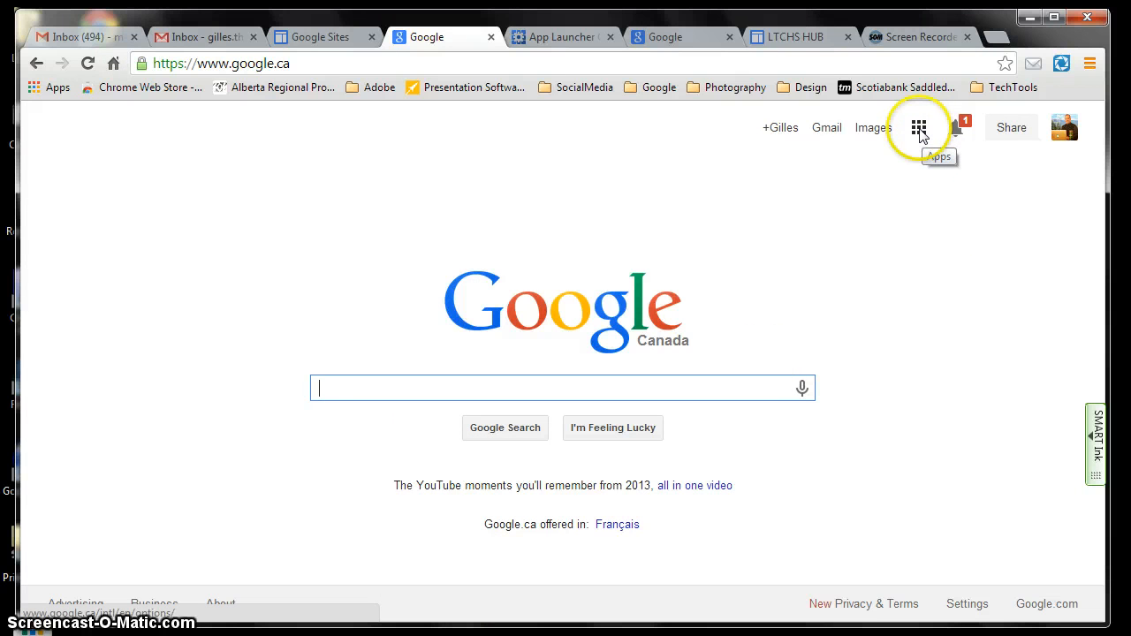
# - Open the Google apps grid to view the LTCHS HUB shortcut
pyautogui.click(919, 127)
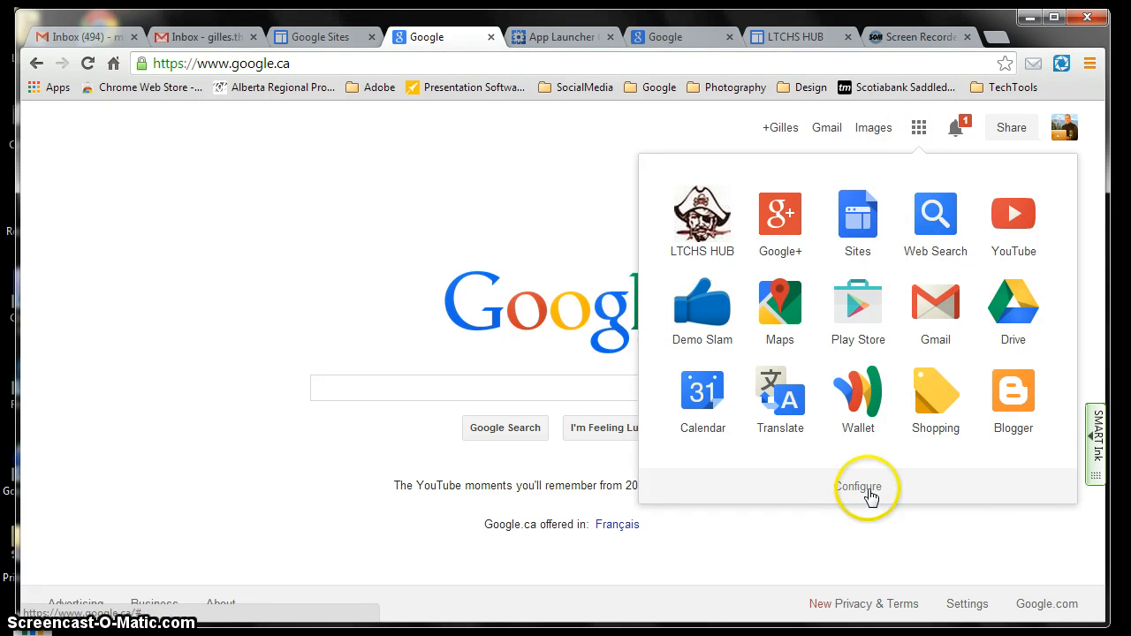
pyautogui.moveTo(701, 221)
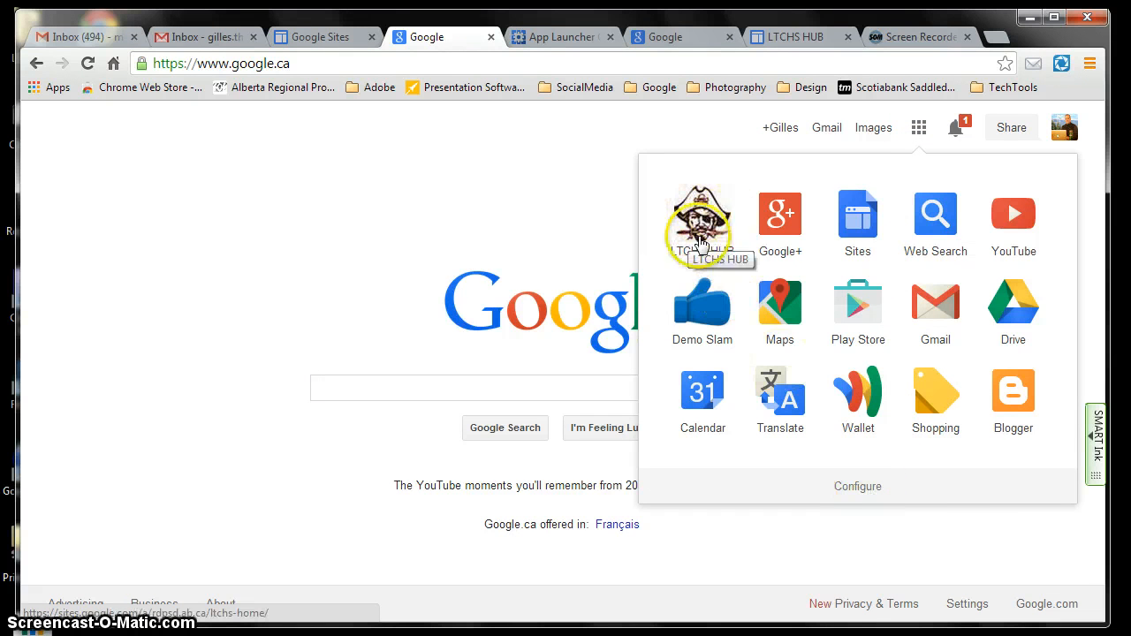
pyautogui.moveTo(747, 272)
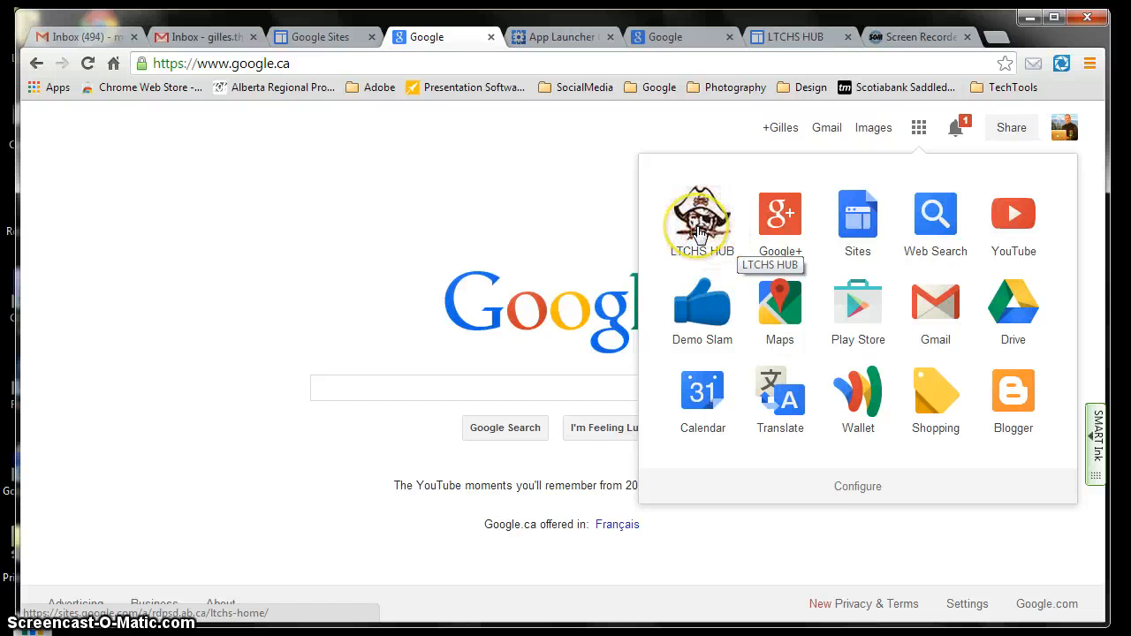
pyautogui.moveTo(701, 220)
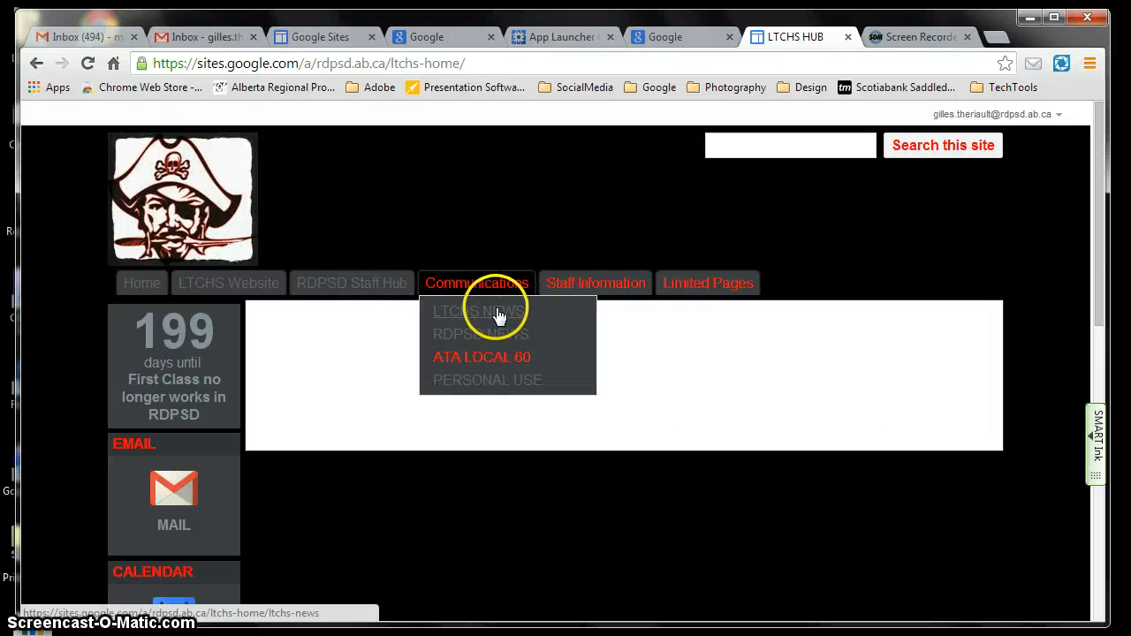
# - Open the LTCHS NEWS page and copy its URL from the address bar
pyautogui.click(478, 311)
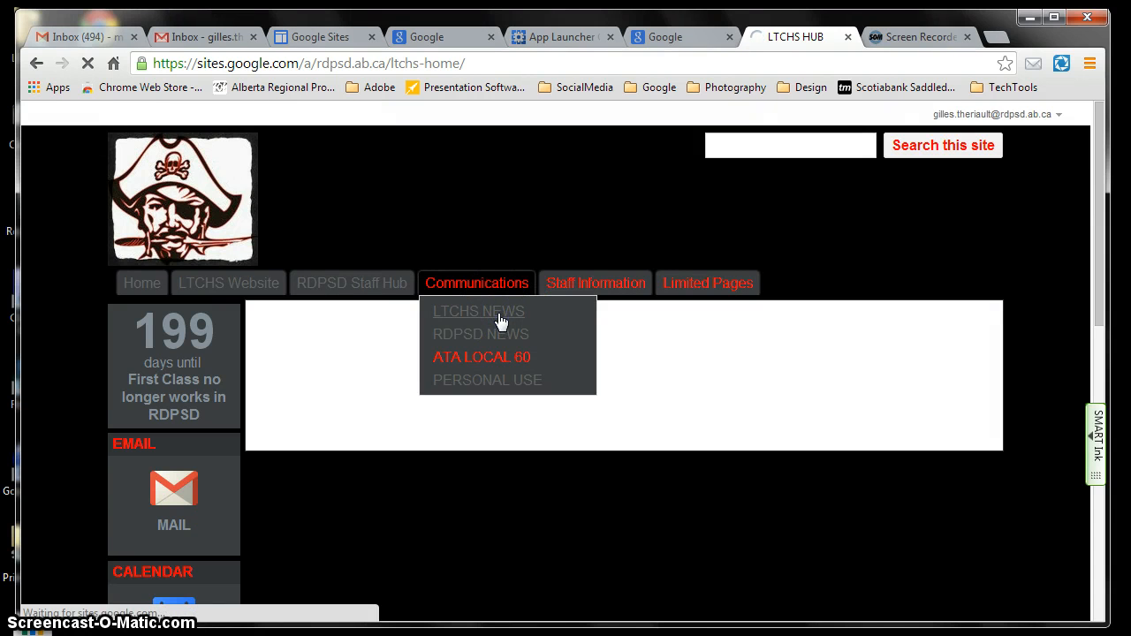
pyautogui.click(478, 312)
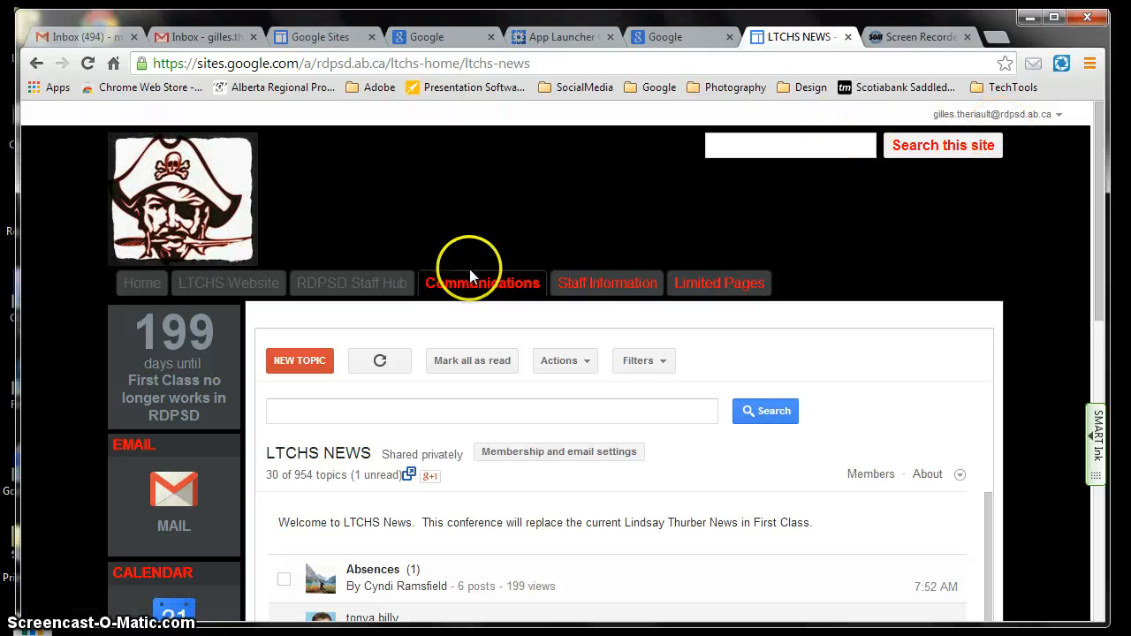
pyautogui.click(530, 63)
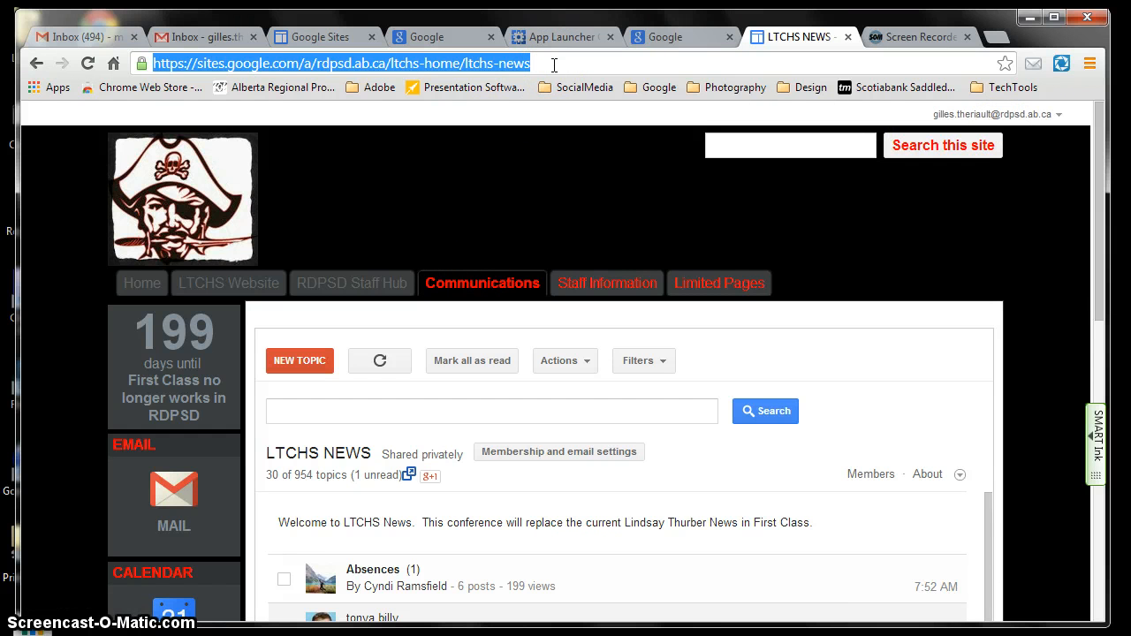
pyautogui.rightClick(554, 63)
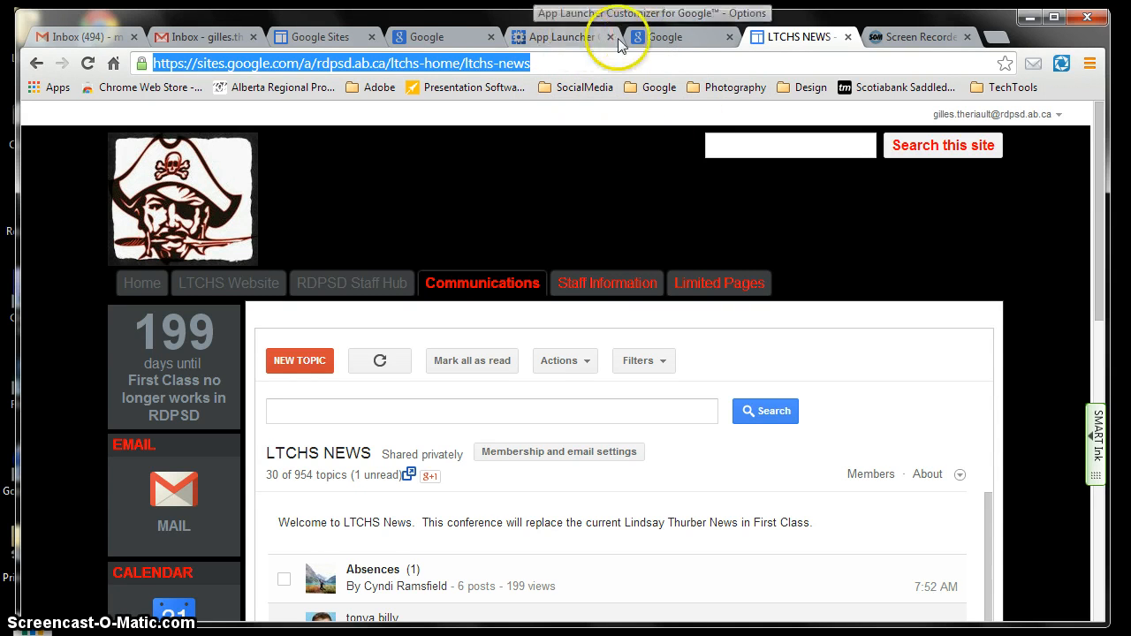
# - Check the current launcher, then move Drawings from Available services into Your chosen services
pyautogui.click(562, 36)
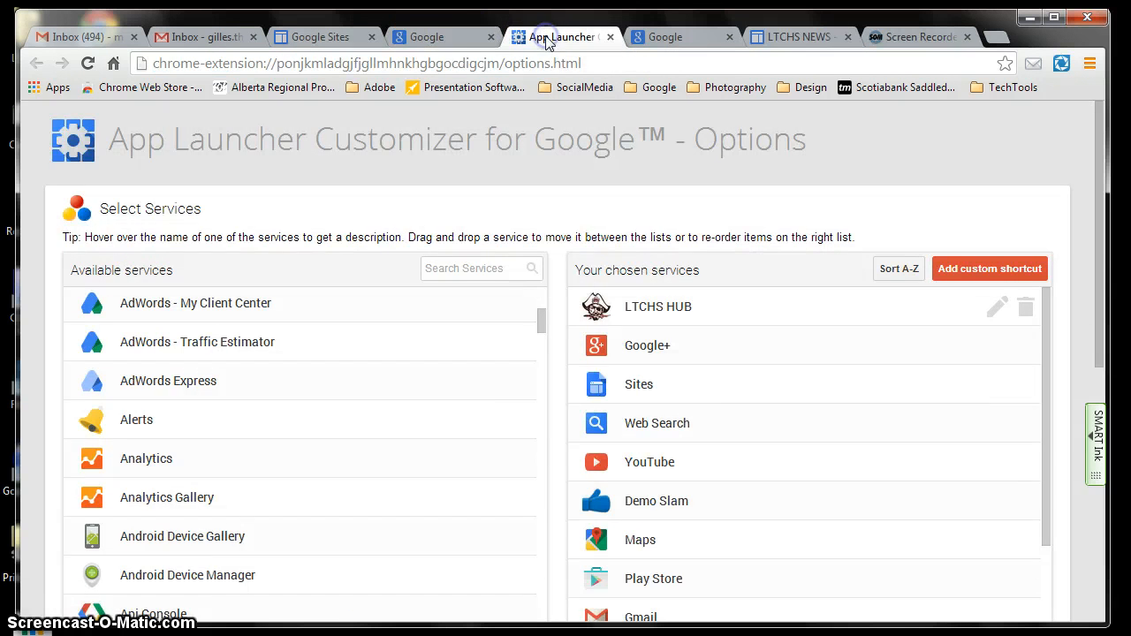
pyautogui.click(442, 36)
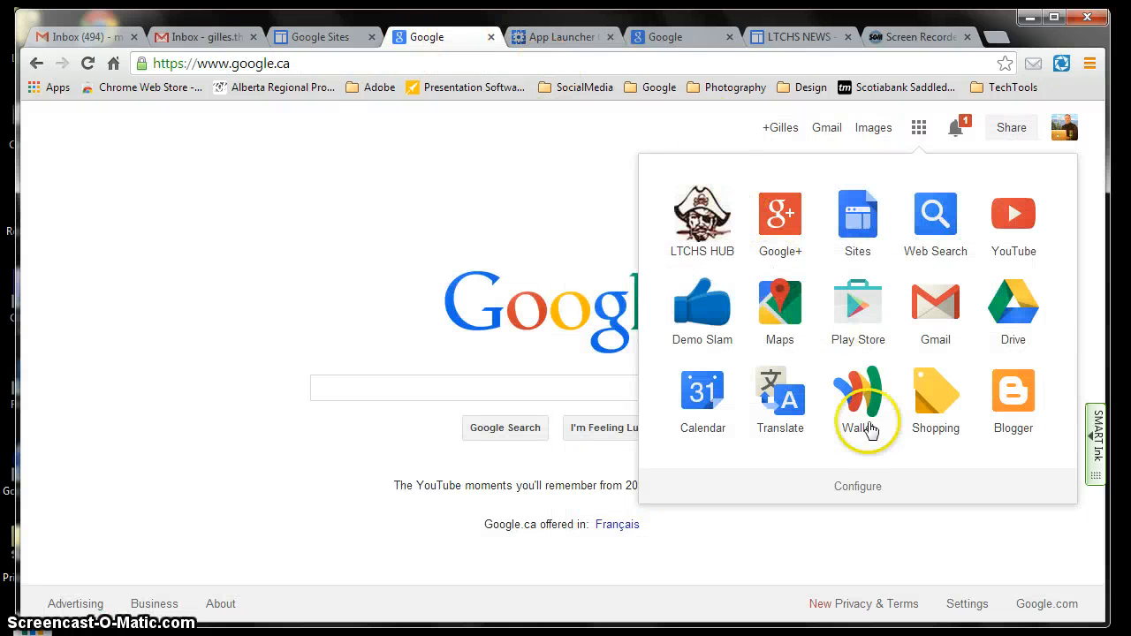
pyautogui.moveTo(853, 495)
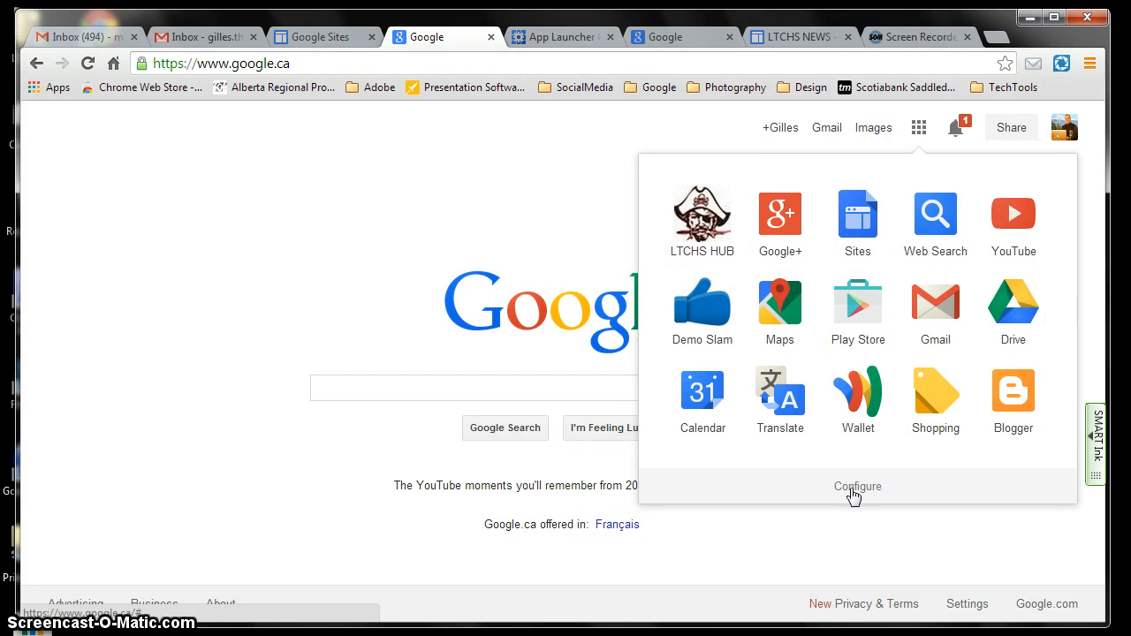
pyautogui.click(857, 487)
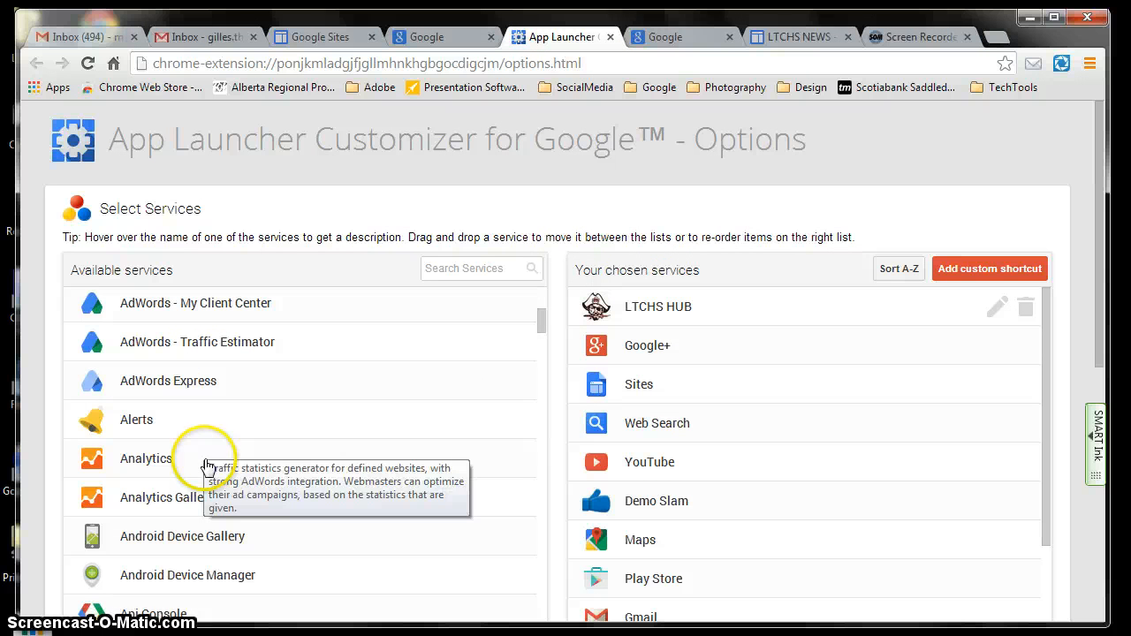
pyautogui.scroll(-3)
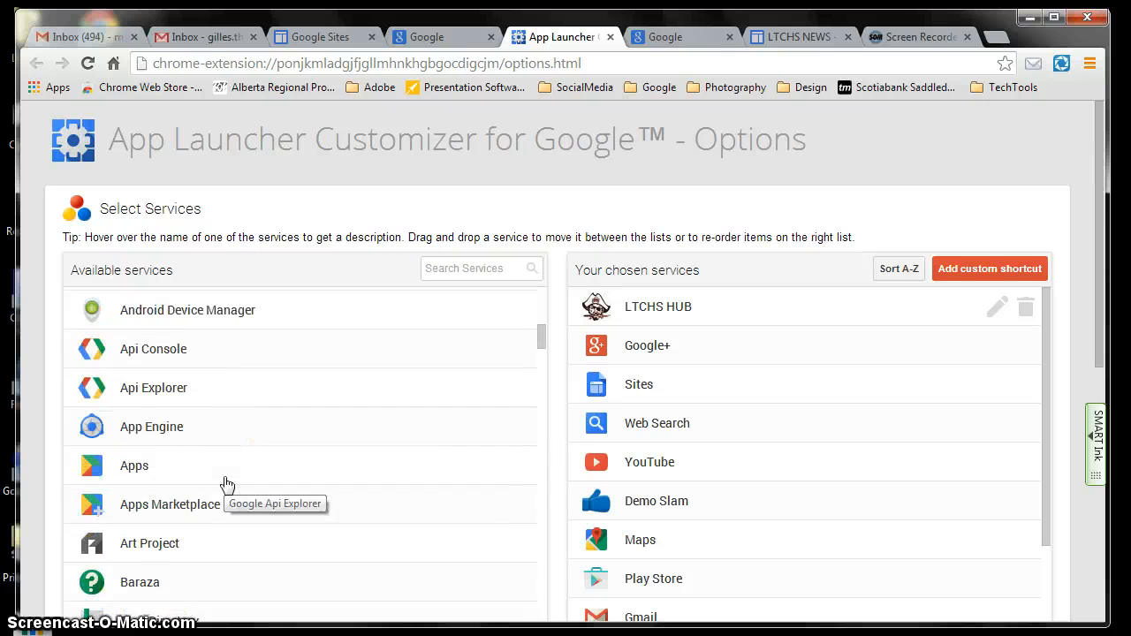
pyautogui.scroll(-3)
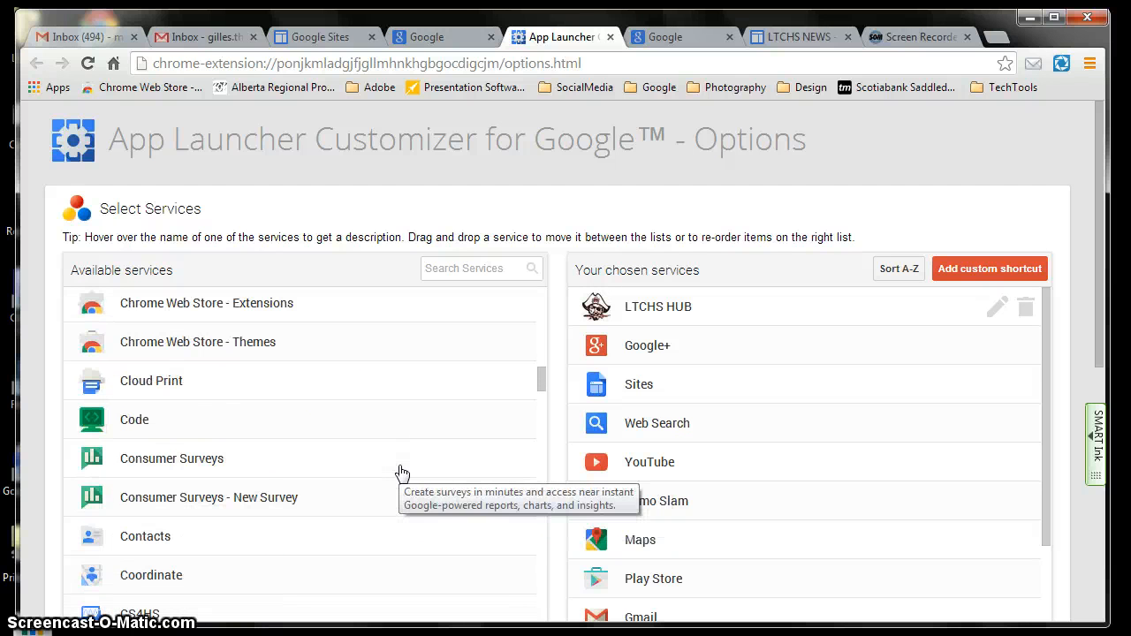
pyautogui.scroll(-3)
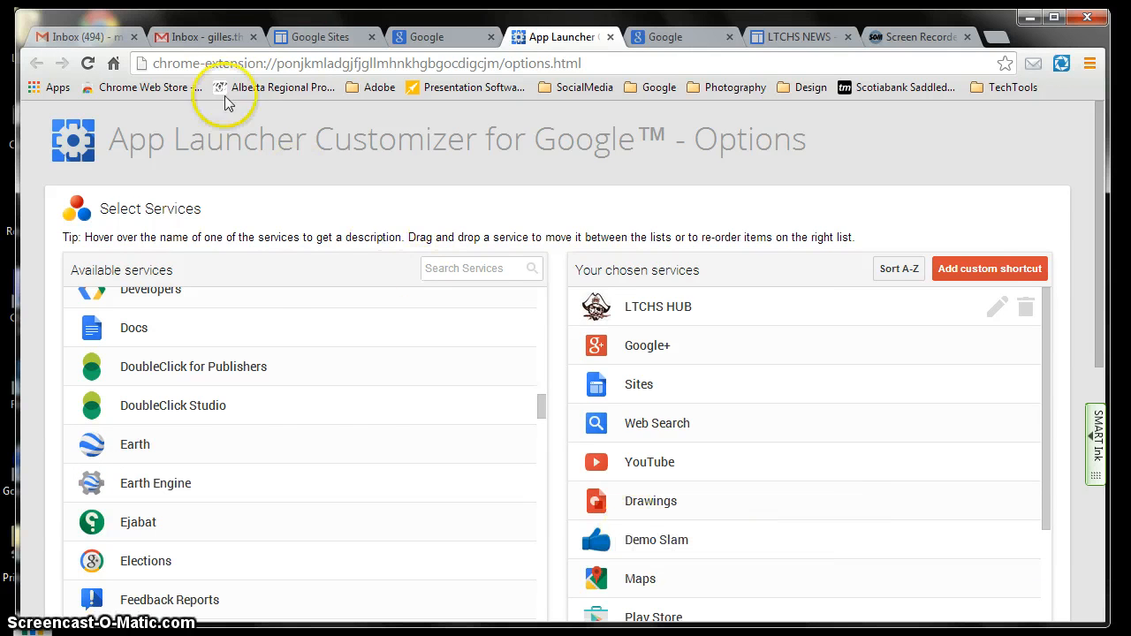
pyautogui.click(318, 37)
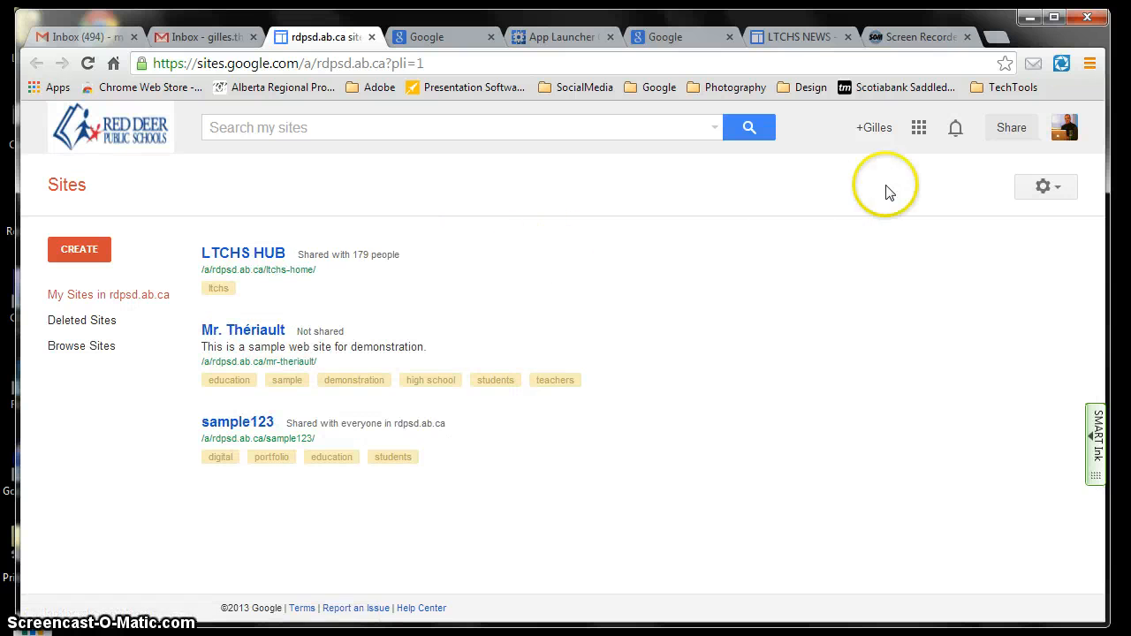
# - View the new Drawings shortcut in the Sites page app launcher
pyautogui.click(919, 128)
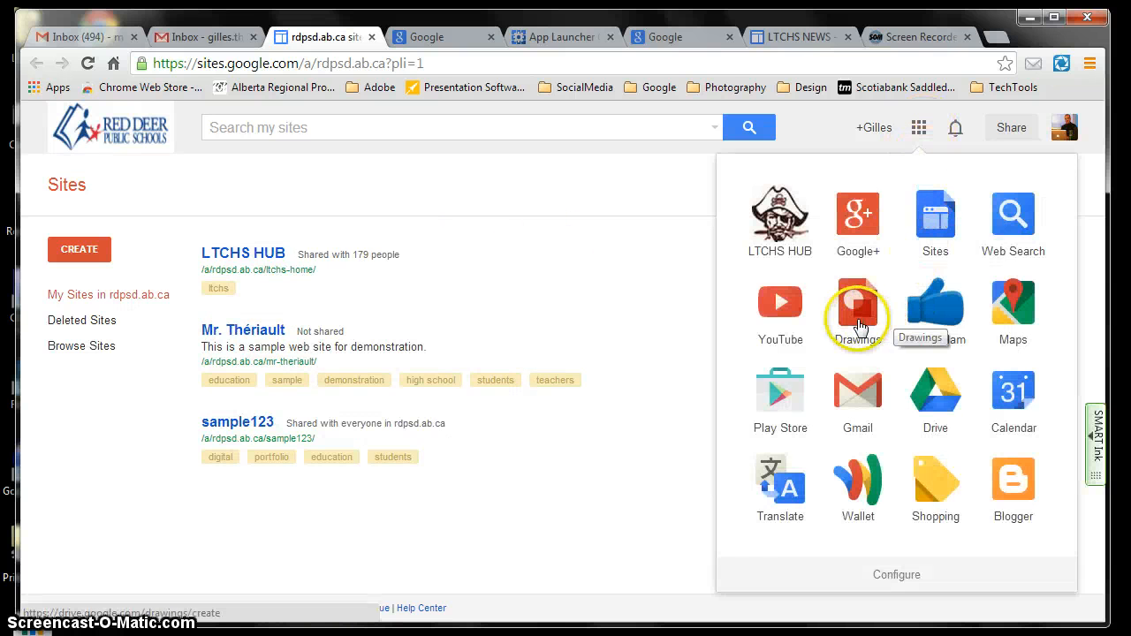
pyautogui.moveTo(550, 42)
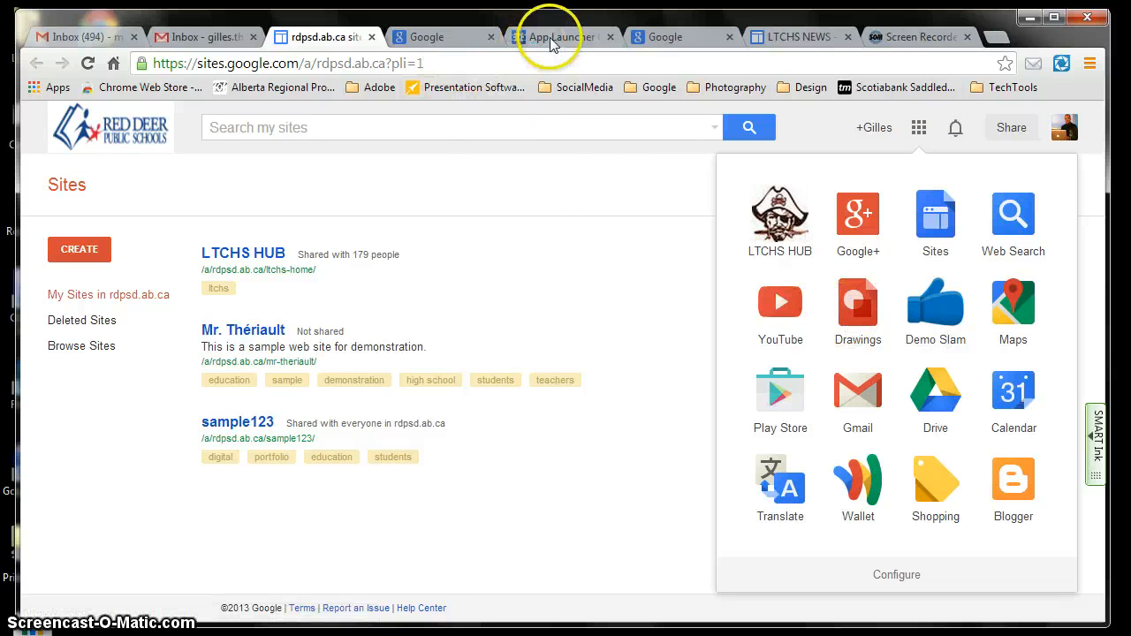
pyautogui.click(562, 36)
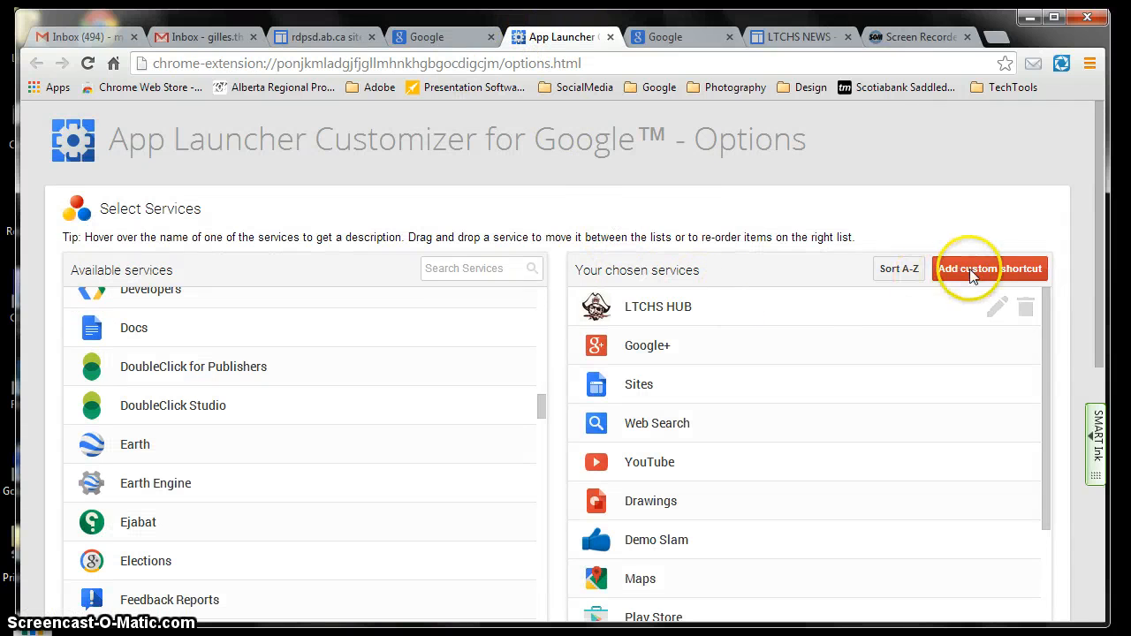
pyautogui.click(989, 269)
pyautogui.write('L')
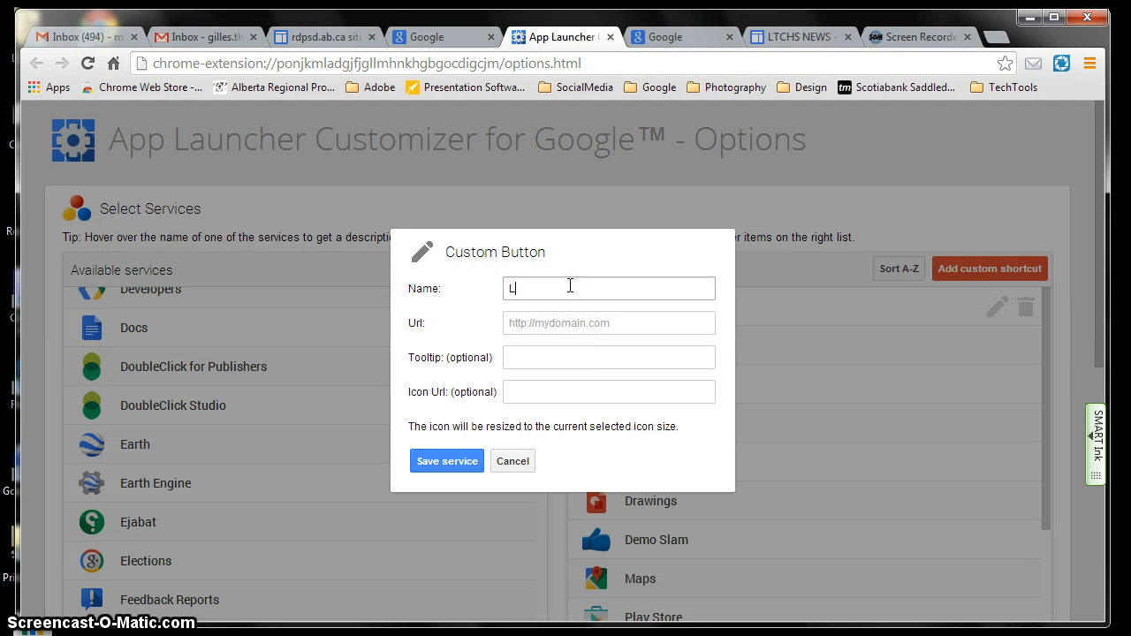
pyautogui.write('TCHS N')
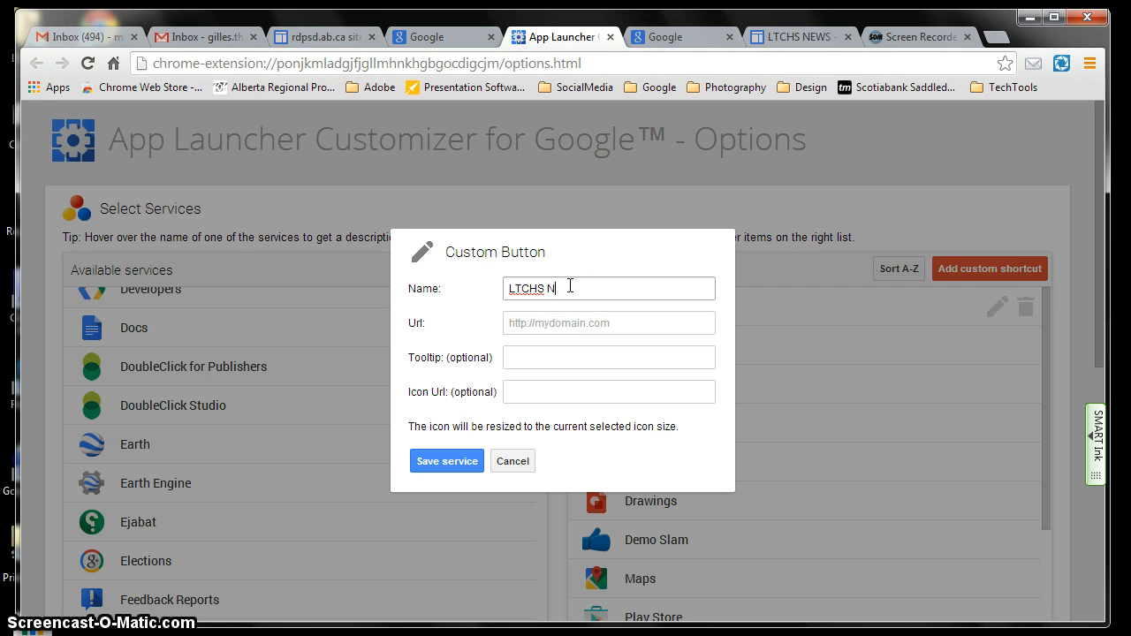
pyautogui.write('EWS')
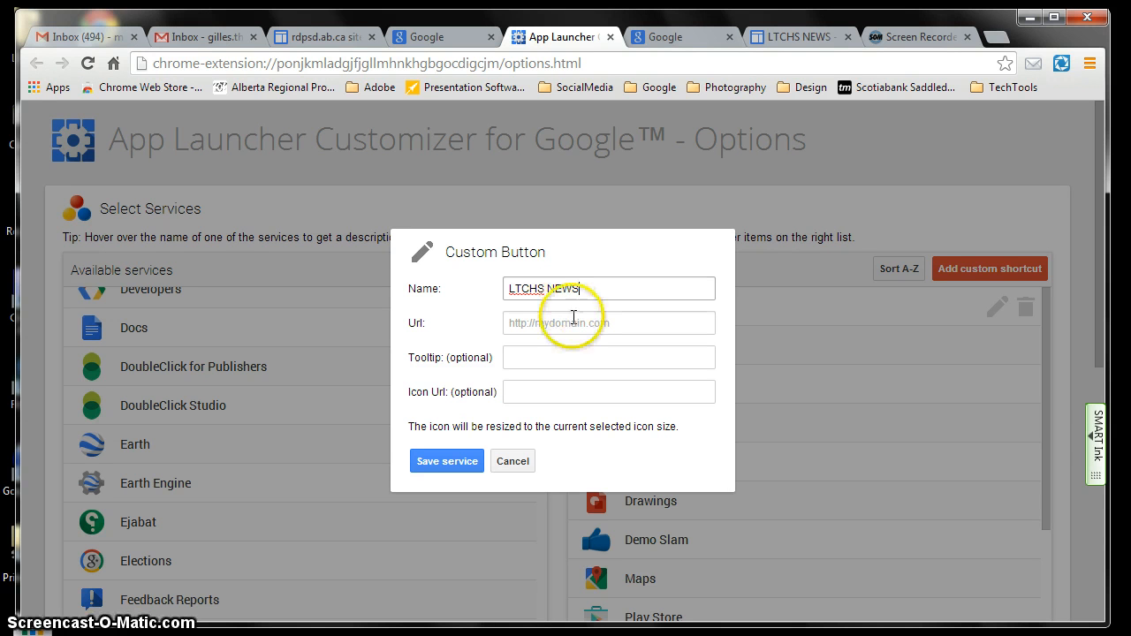
pyautogui.click(608, 323)
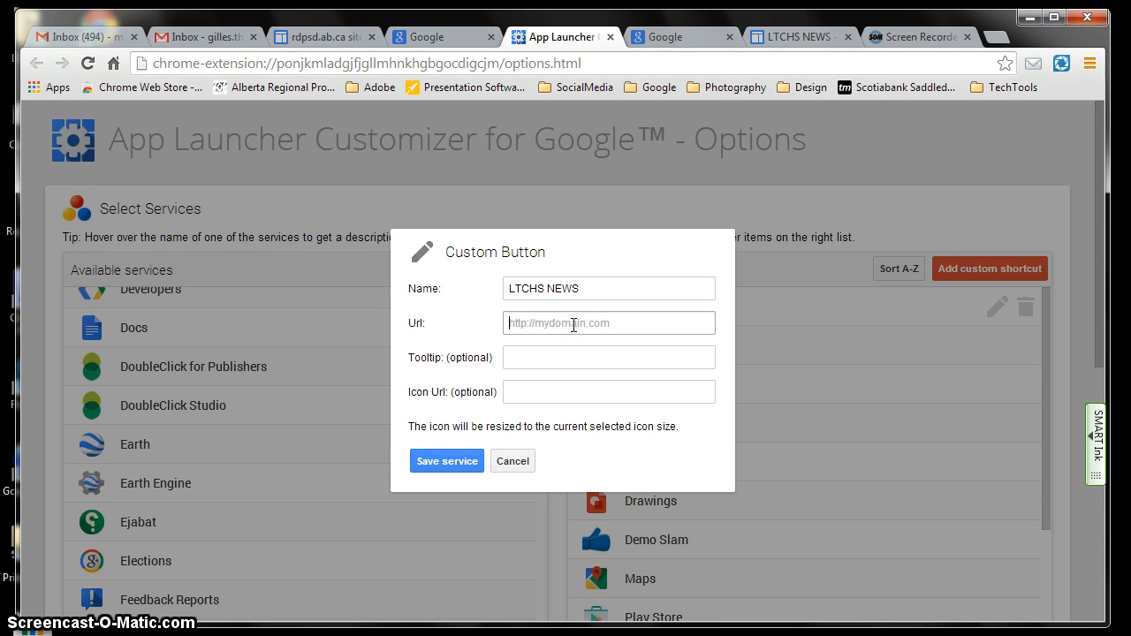
pyautogui.write('http://rdpsd.ab.ca/ltchs-home/ltchs-news')
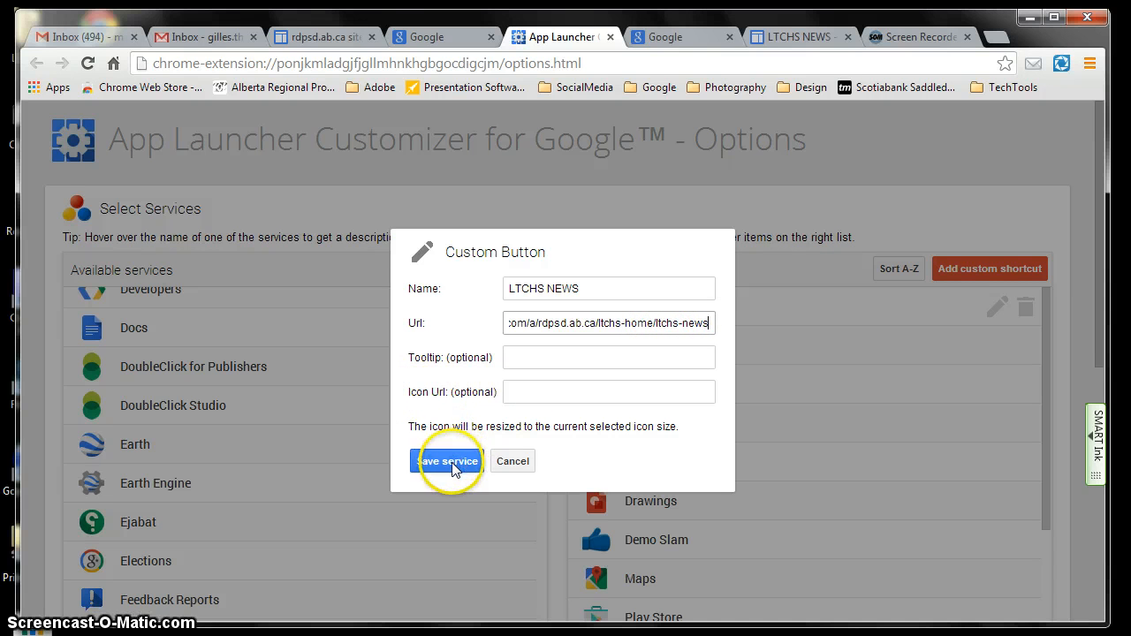
pyautogui.click(447, 461)
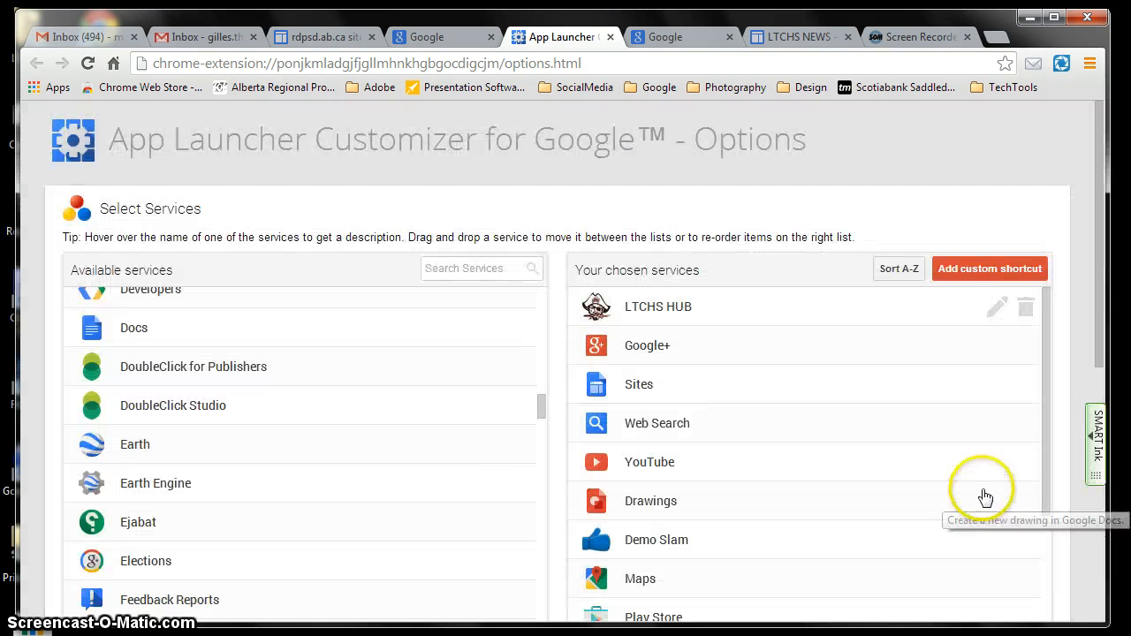
# - Scroll Your chosen services down to find LTCHS NEWS at the bottom
pyautogui.scroll(-3)
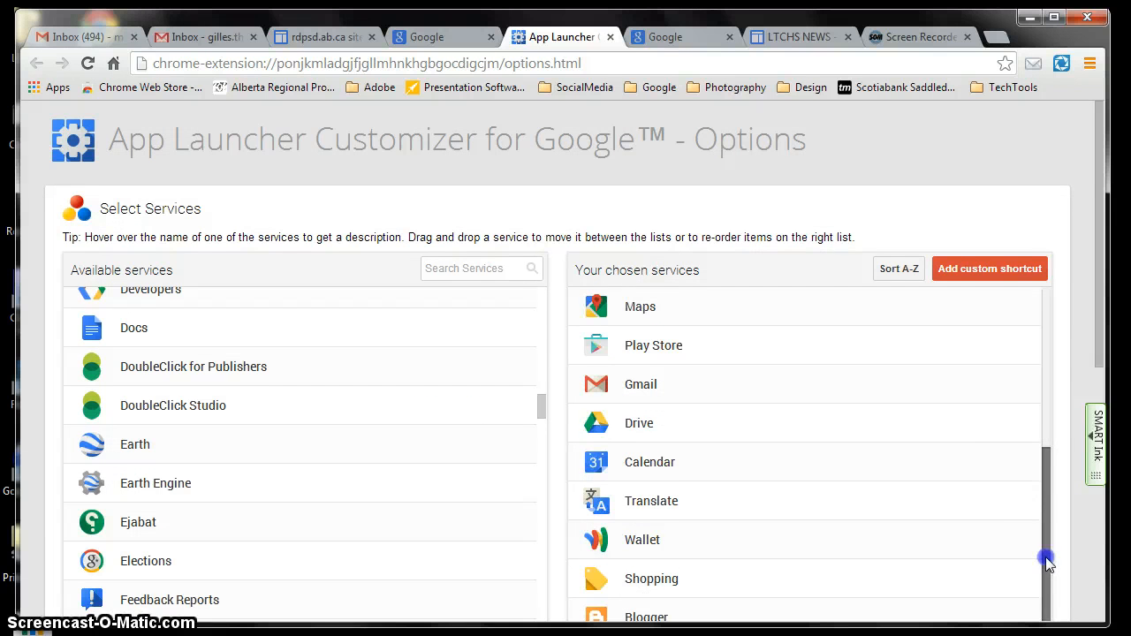
pyautogui.scroll(-3)
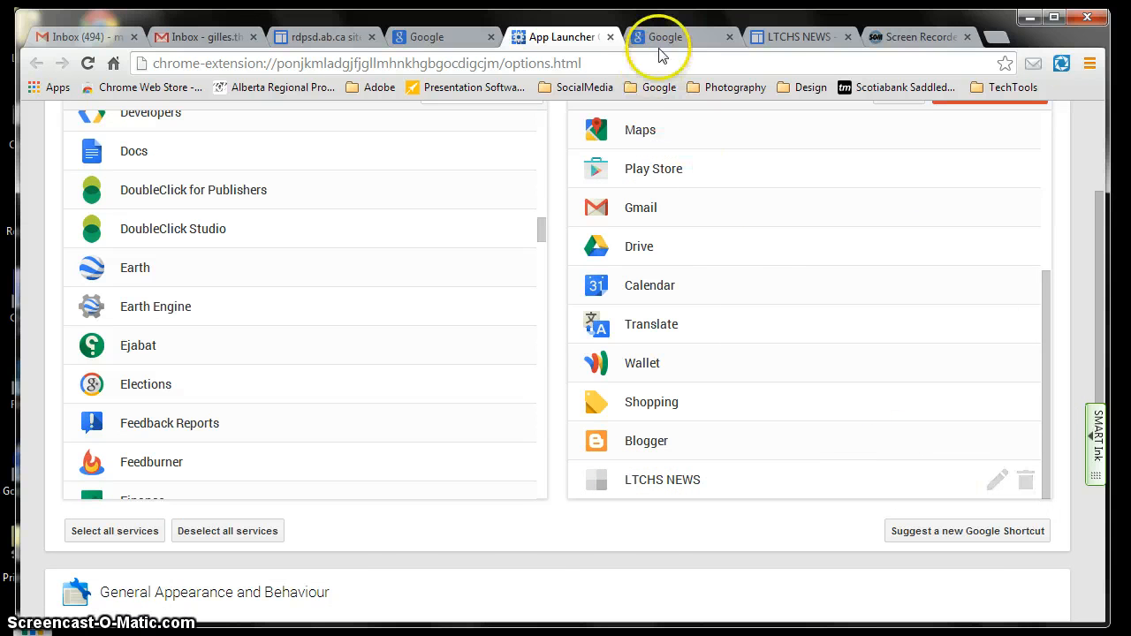
pyautogui.click(658, 37)
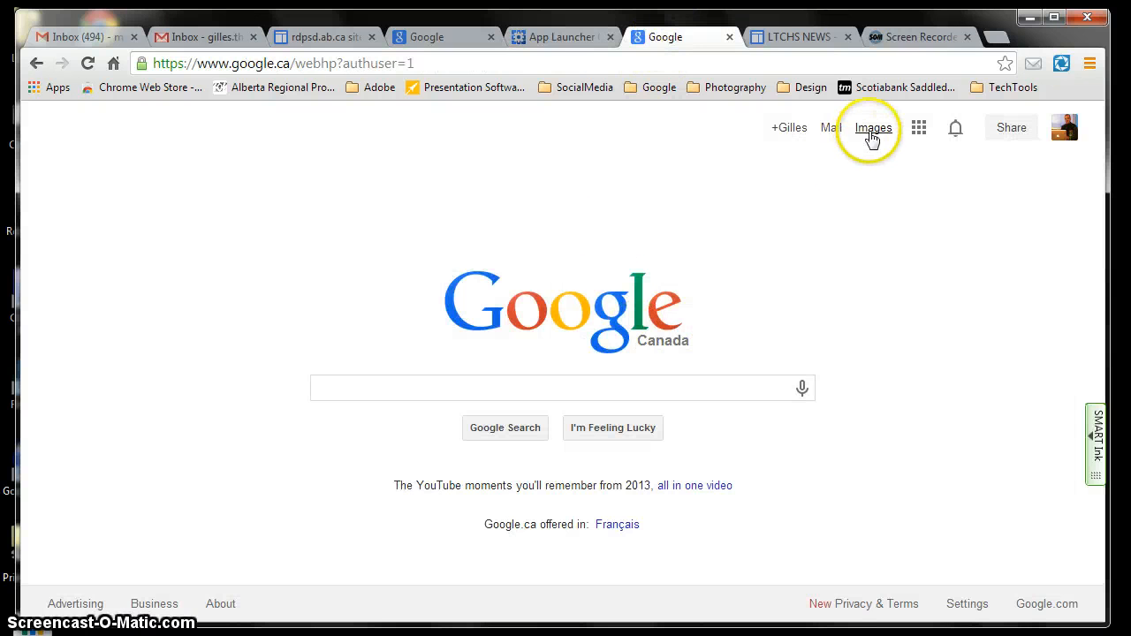
# - Search Google Images for 'news' and filter the results to Icon size
pyautogui.click(874, 127)
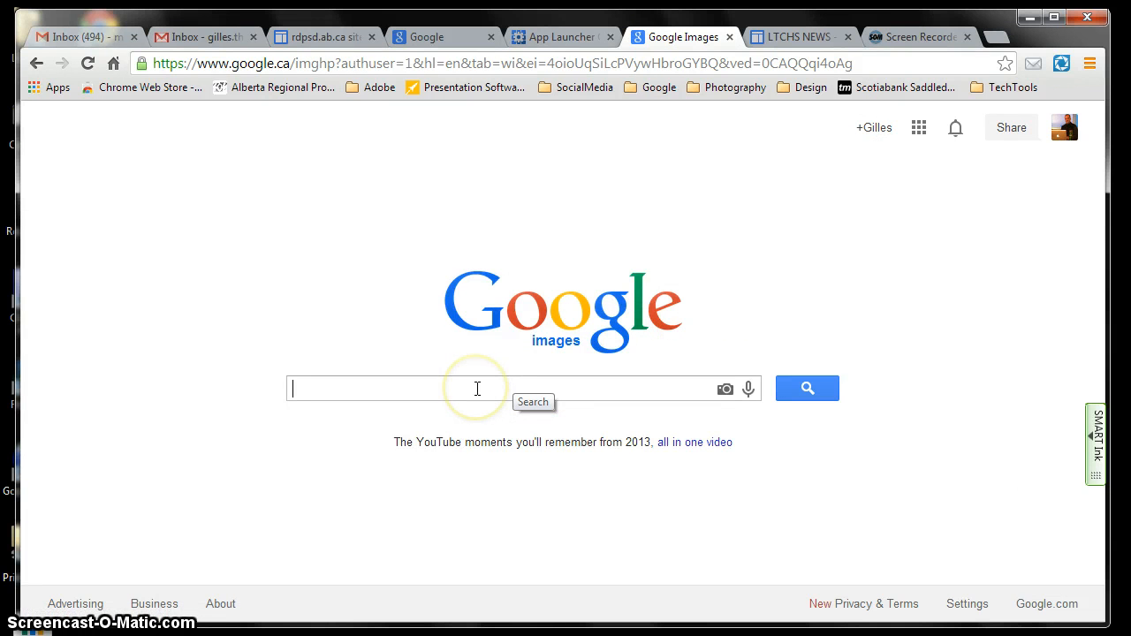
pyautogui.write('news')
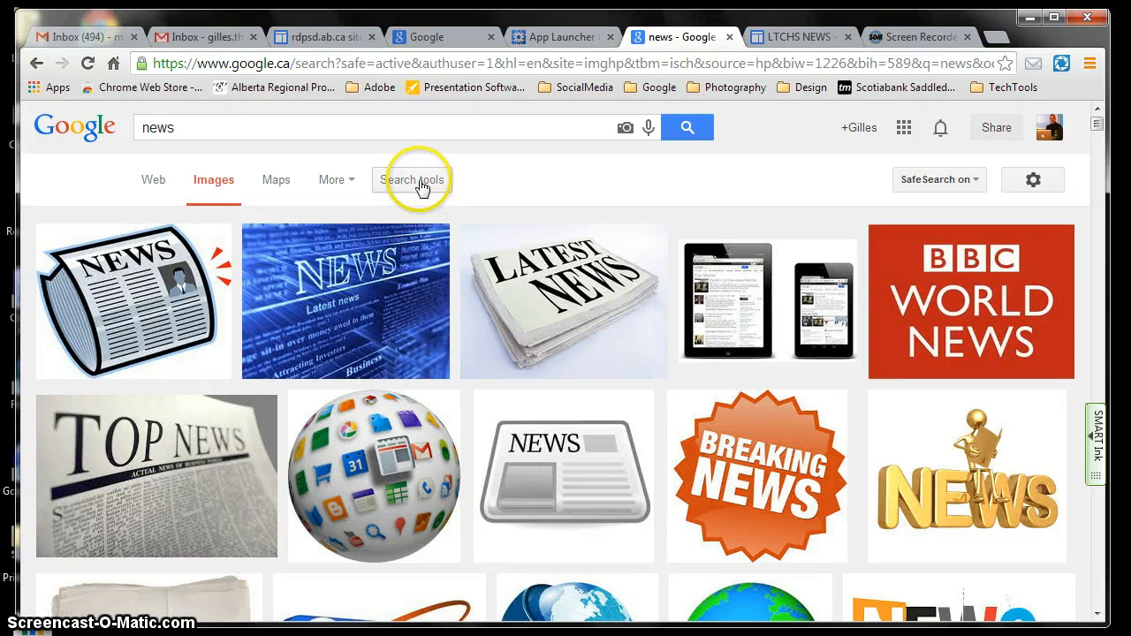
pyautogui.click(412, 180)
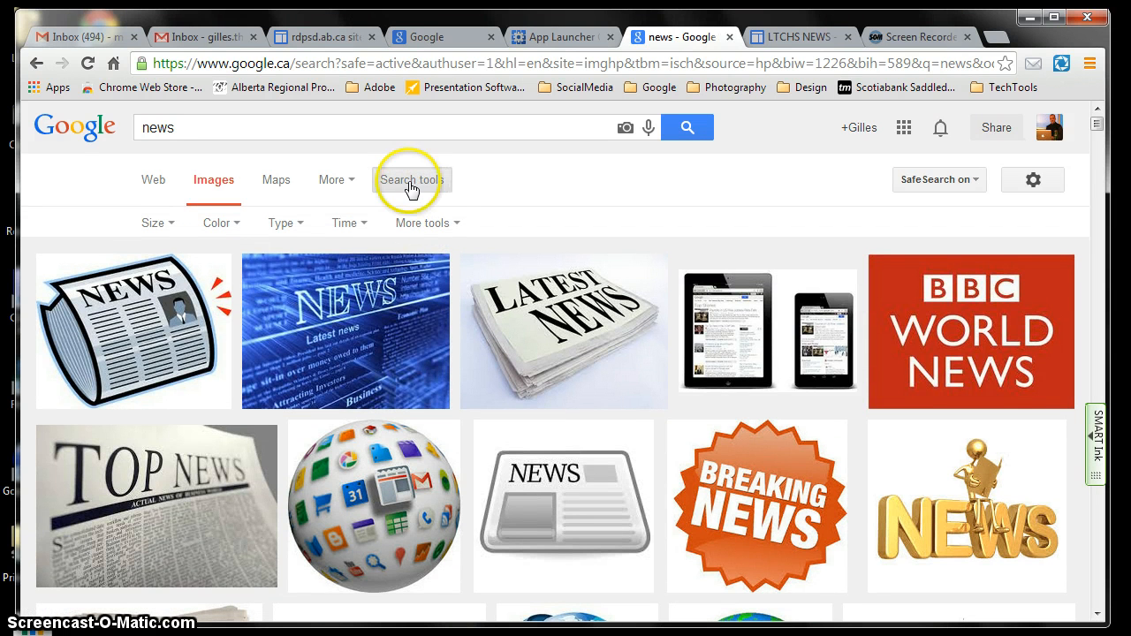
pyautogui.click(157, 222)
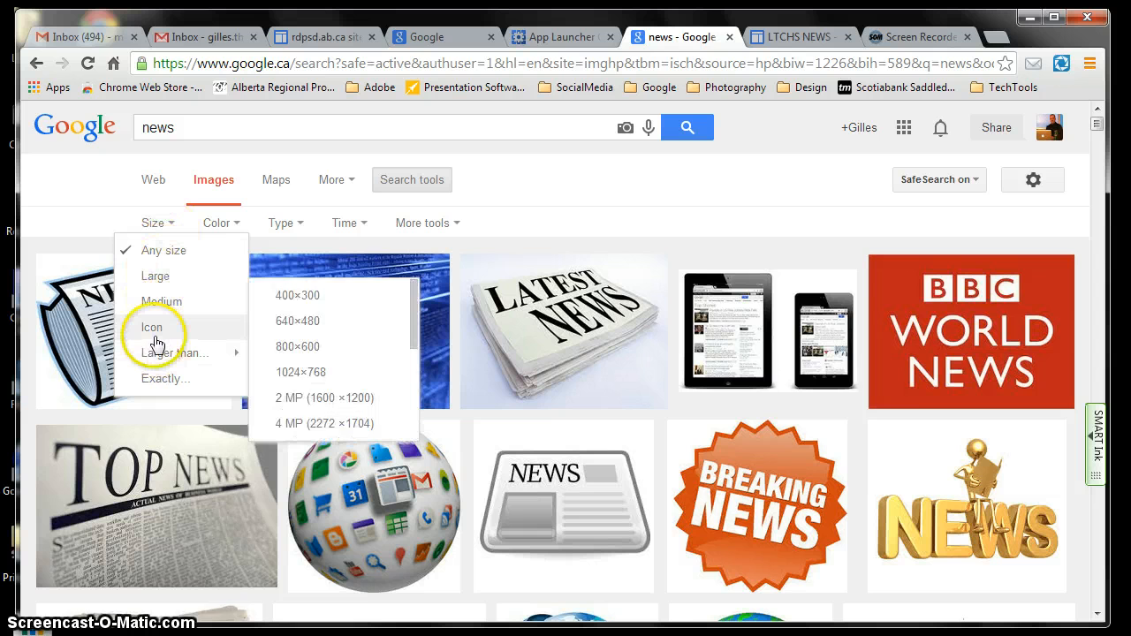
pyautogui.click(151, 328)
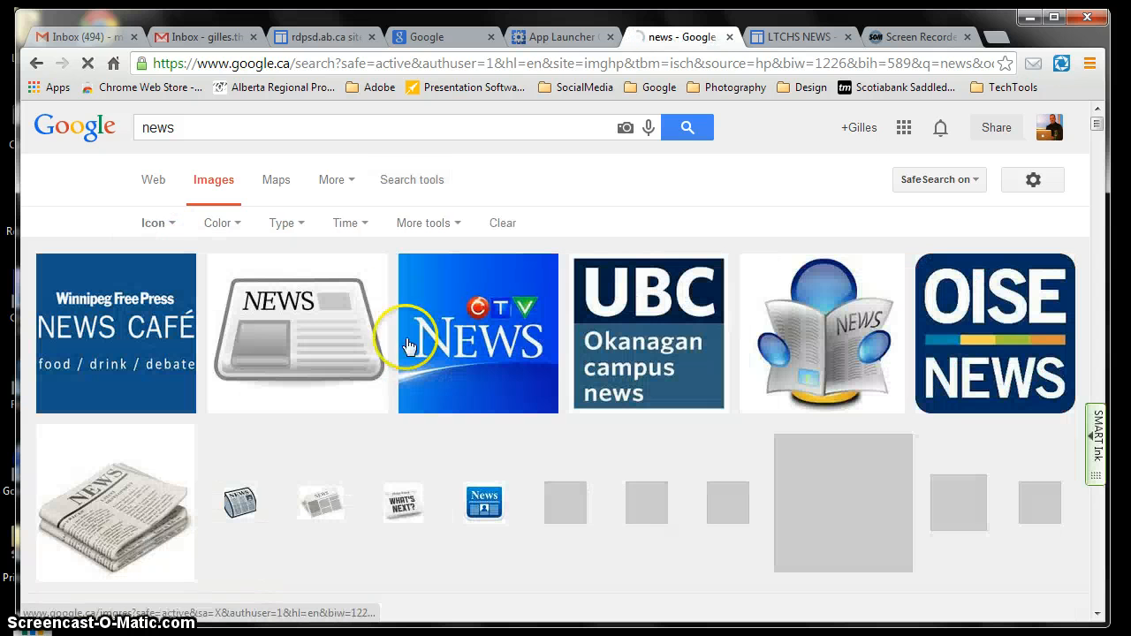
# - Scroll the icon results and preview the small blue News icon
pyautogui.scroll(-3)
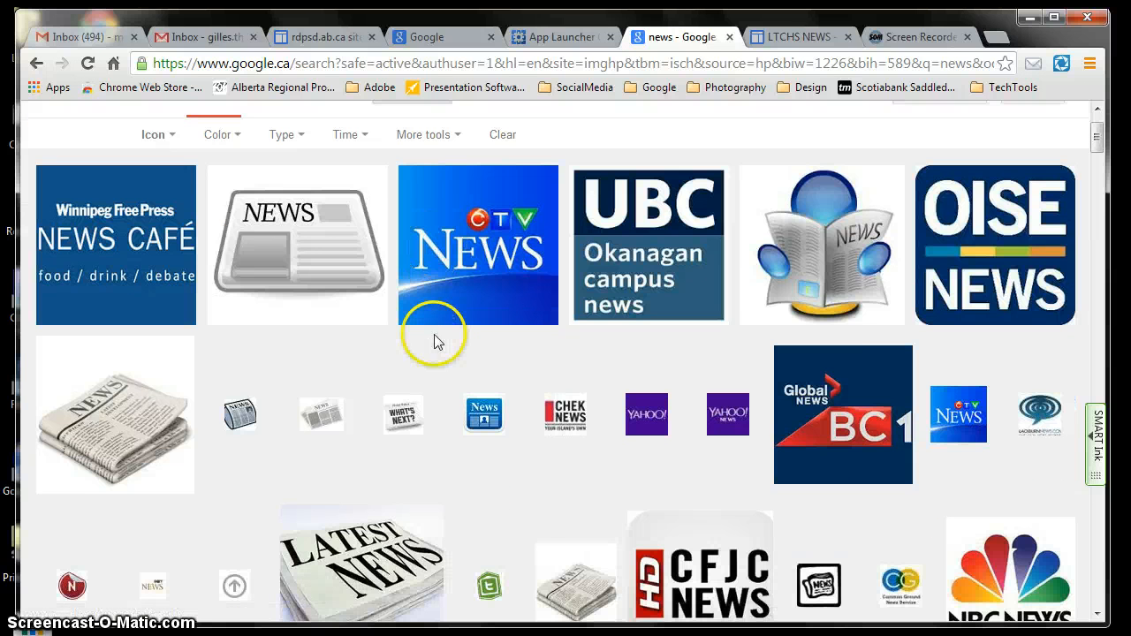
pyautogui.scroll(-3)
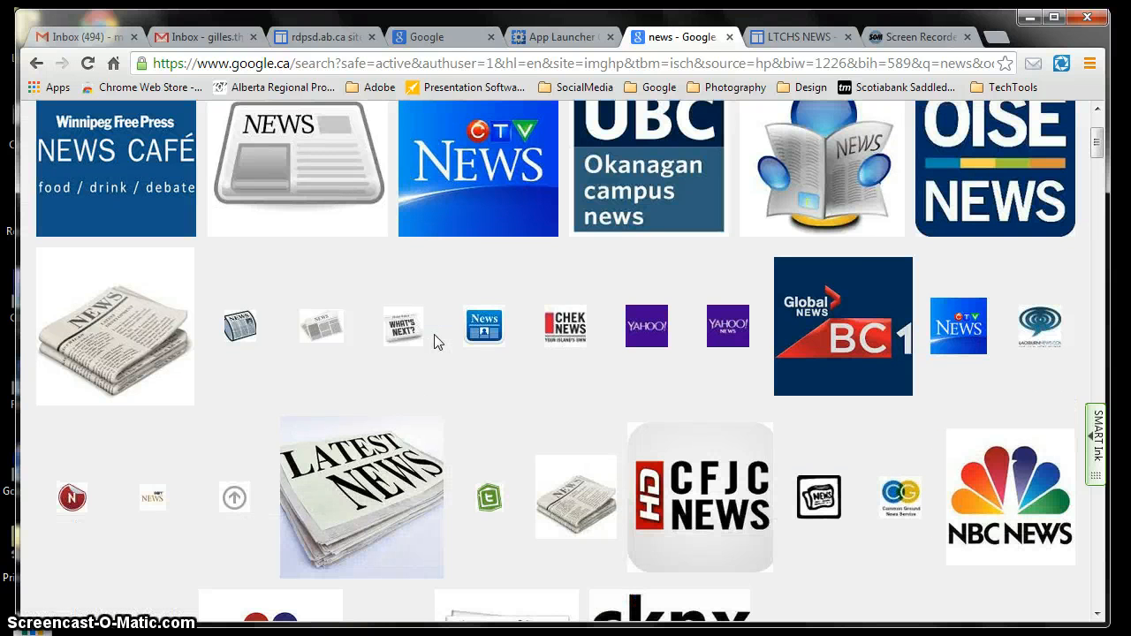
pyautogui.moveTo(484, 325)
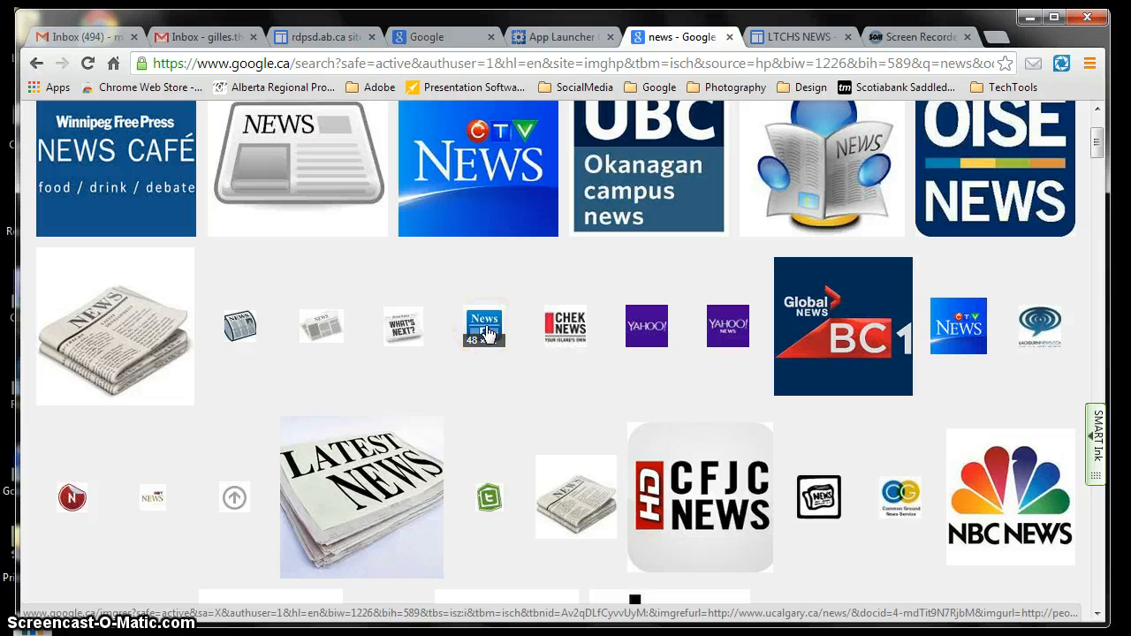
pyautogui.click(484, 325)
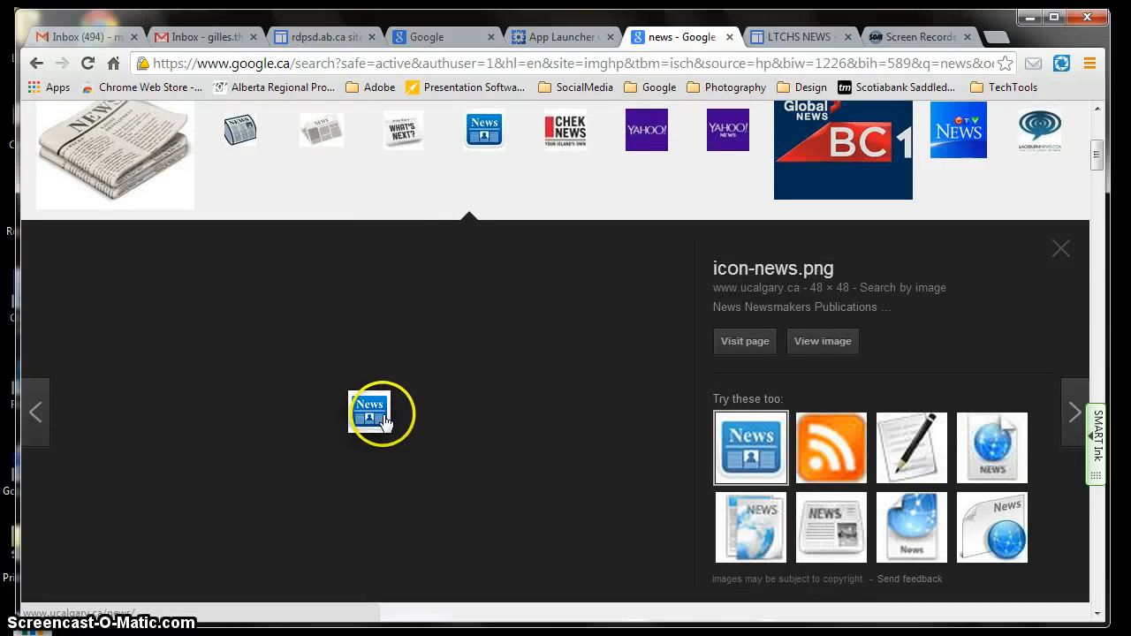
# - Open the 48×48 blue News icon on its own people.ucalgary.ca page
pyautogui.click(822, 342)
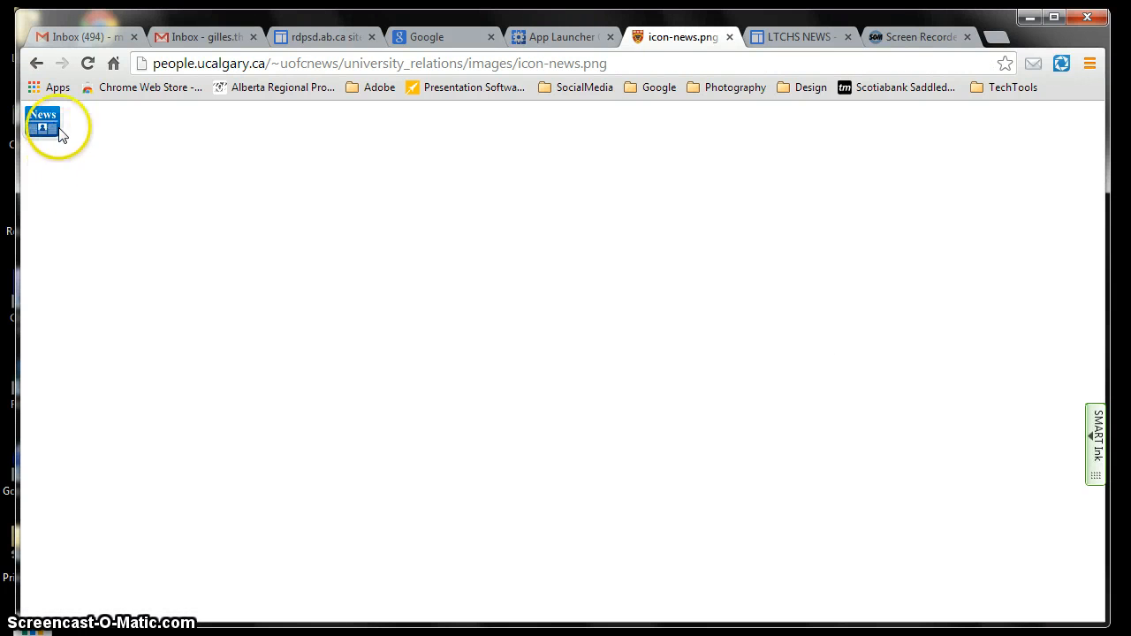
pyautogui.moveTo(121, 179)
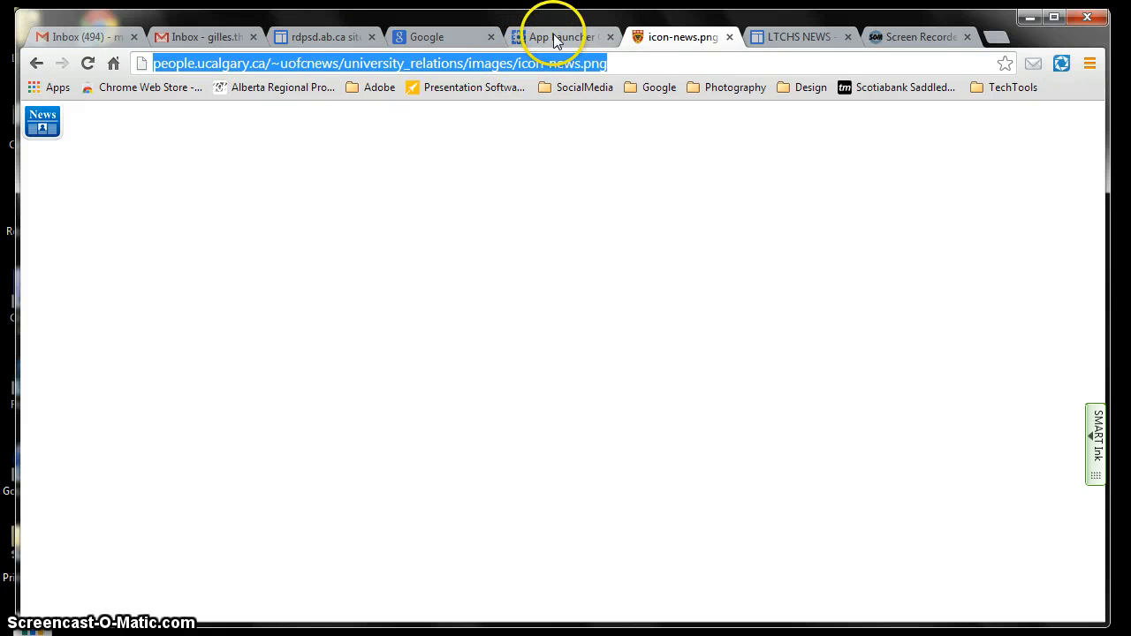
# - Set the LTCHS NEWS shortcut's icon URL to the university_relations icon-news.png image and save
pyautogui.click(557, 36)
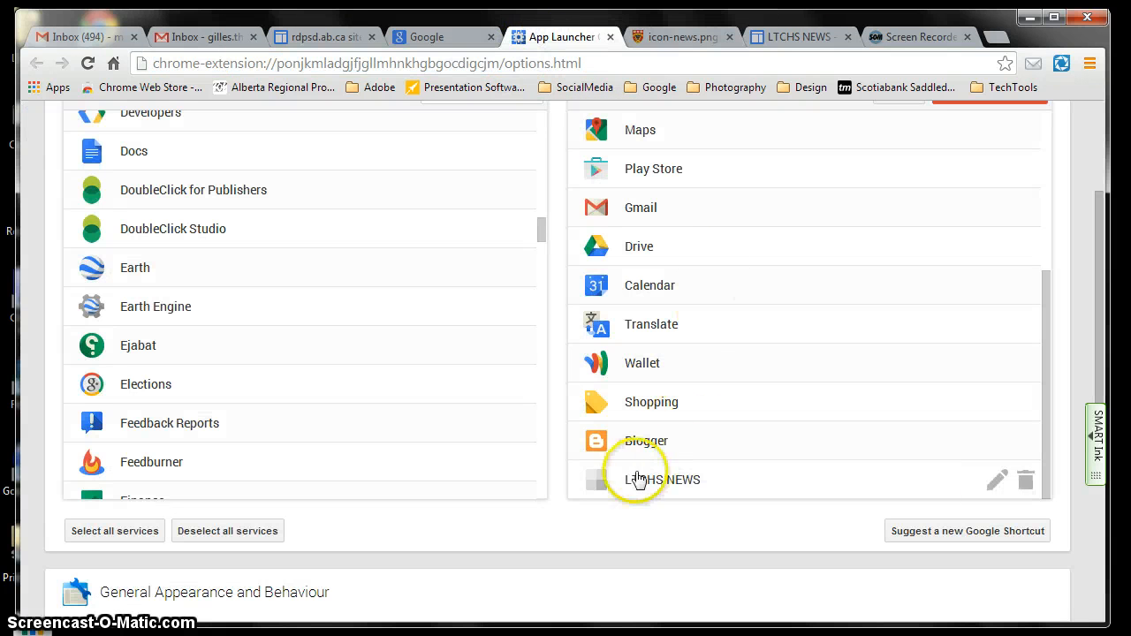
pyautogui.click(996, 480)
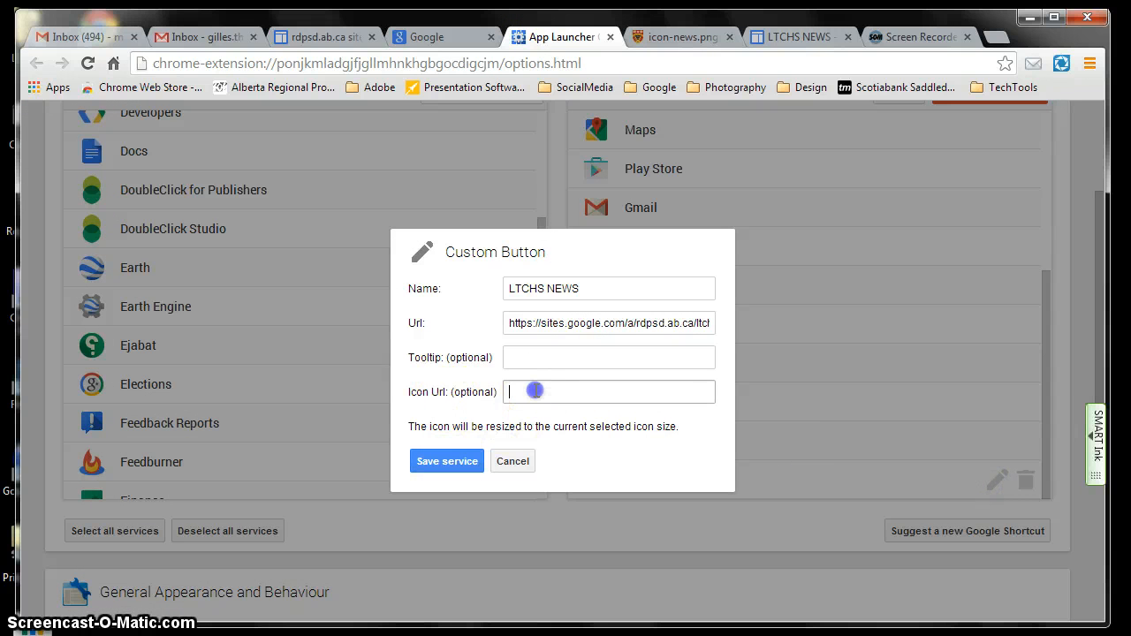
pyautogui.write('university_relations/images/icon-news.png')
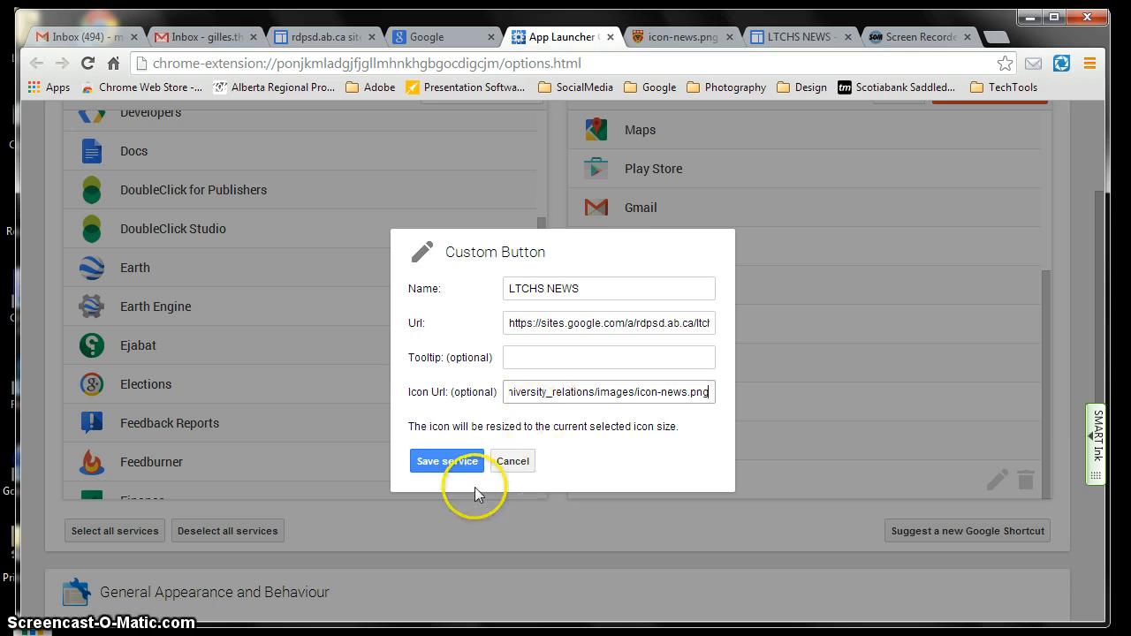
pyautogui.click(446, 460)
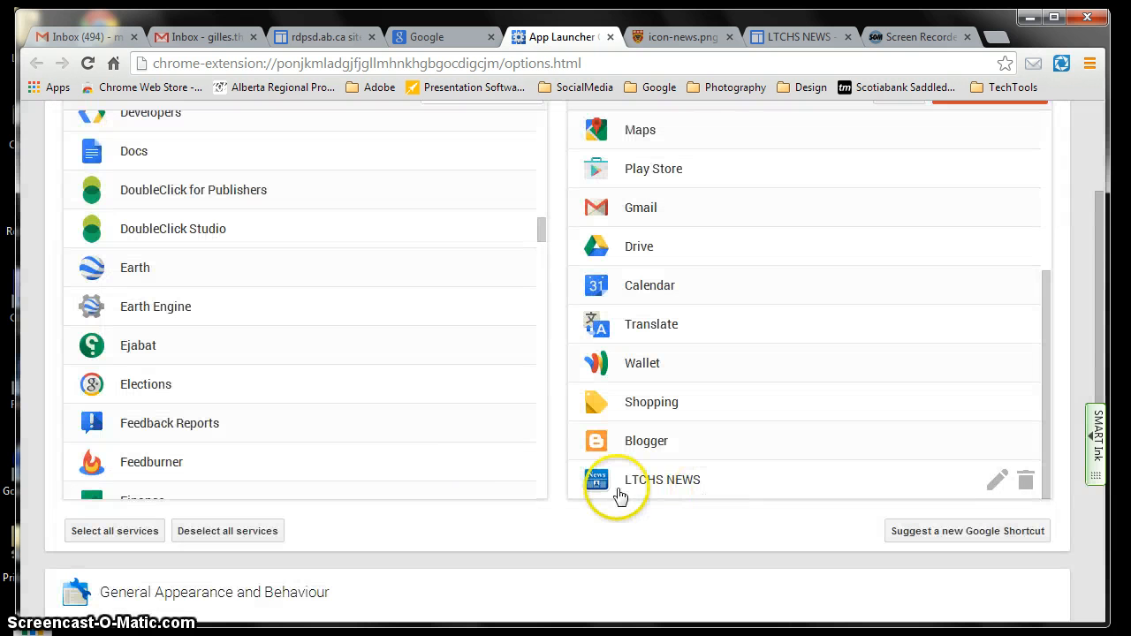
pyautogui.moveTo(617, 278)
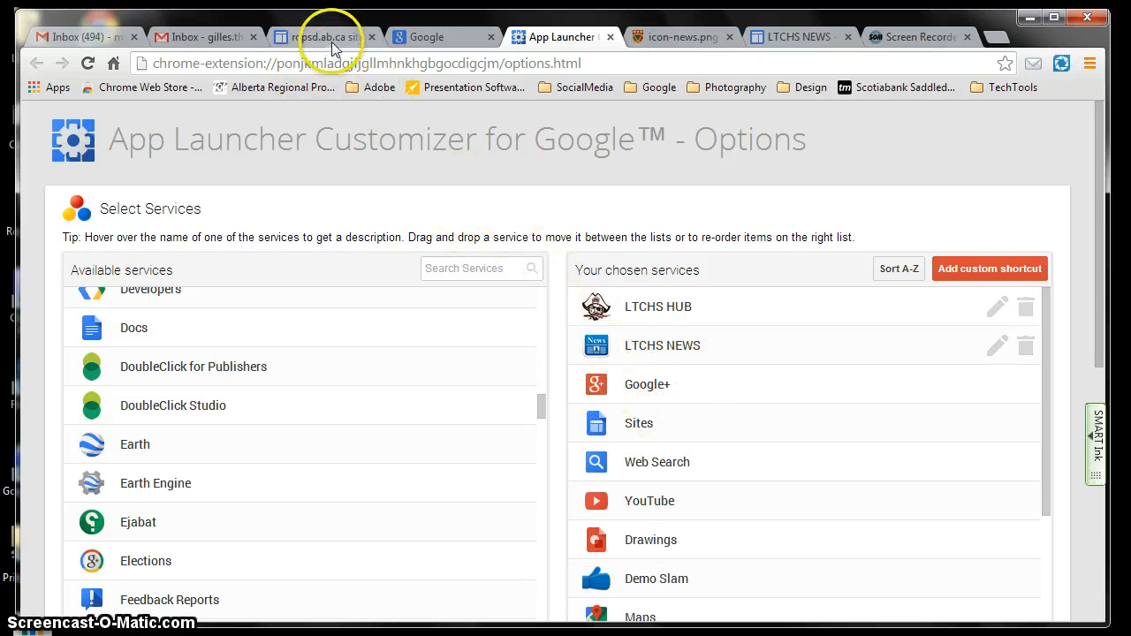
# - From the Google Sites tab, open LTCHS NEWS via its News-icon launcher shortcut
pyautogui.click(318, 37)
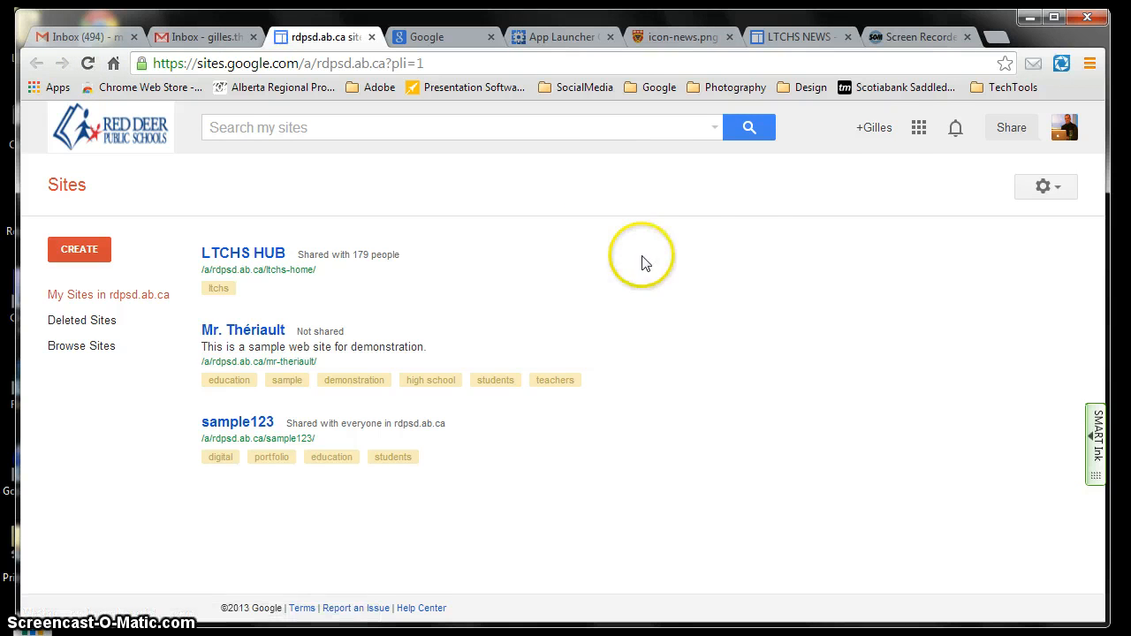
pyautogui.click(918, 127)
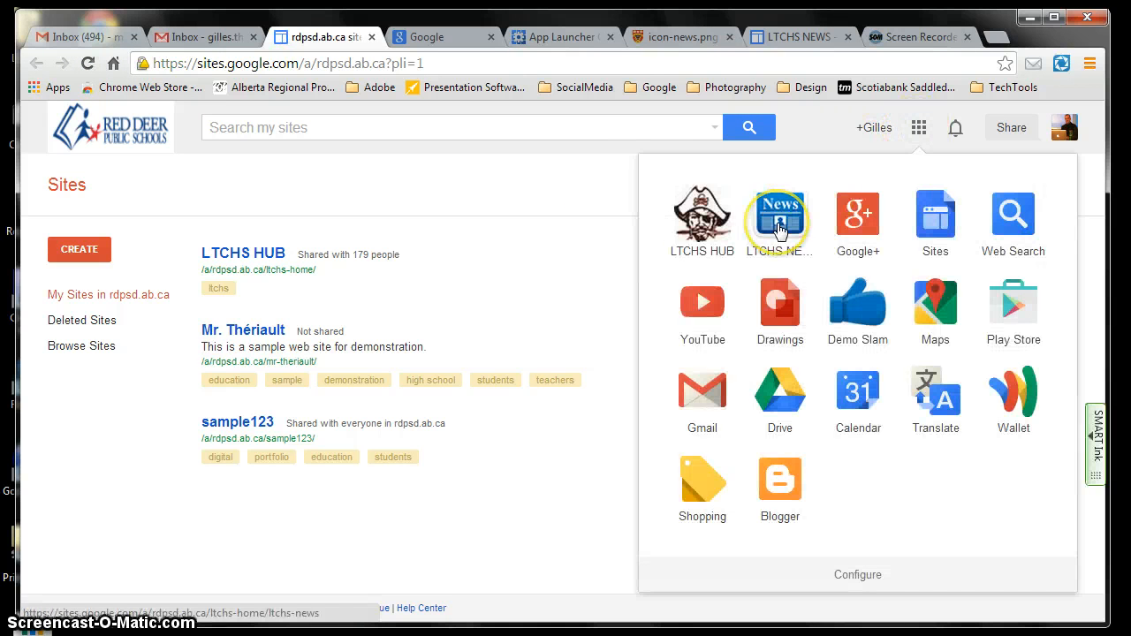
pyautogui.click(778, 212)
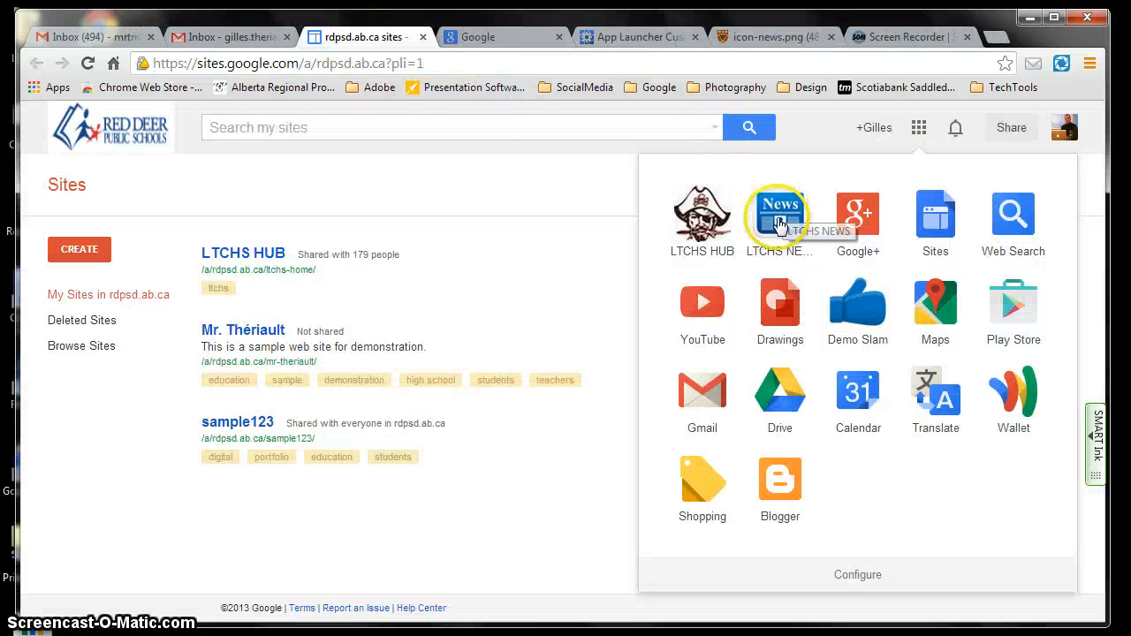
pyautogui.click(779, 215)
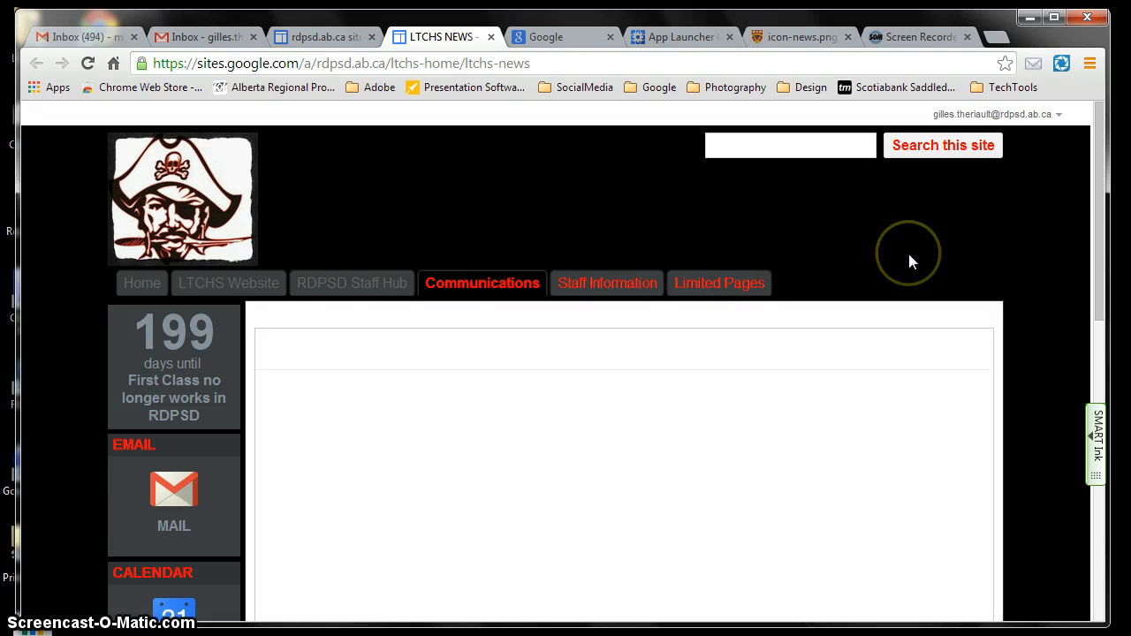
# - Scroll the LTCHS NEWS discussion page, then return to the rdpsd.ab.ca Google Sites list
pyautogui.scroll(-3)
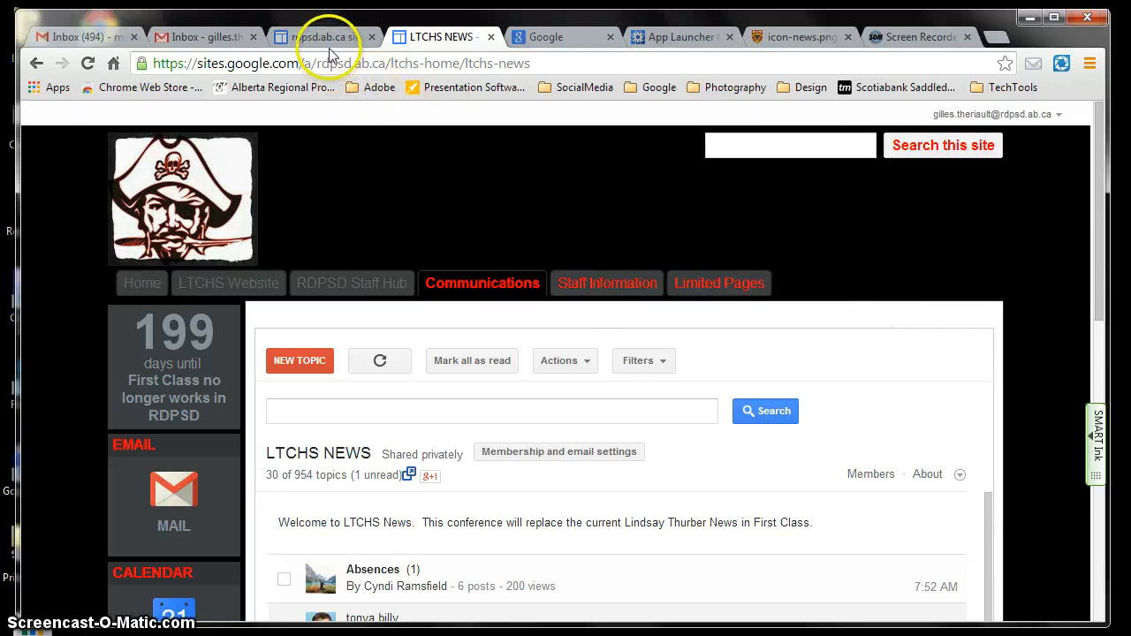
pyautogui.click(681, 36)
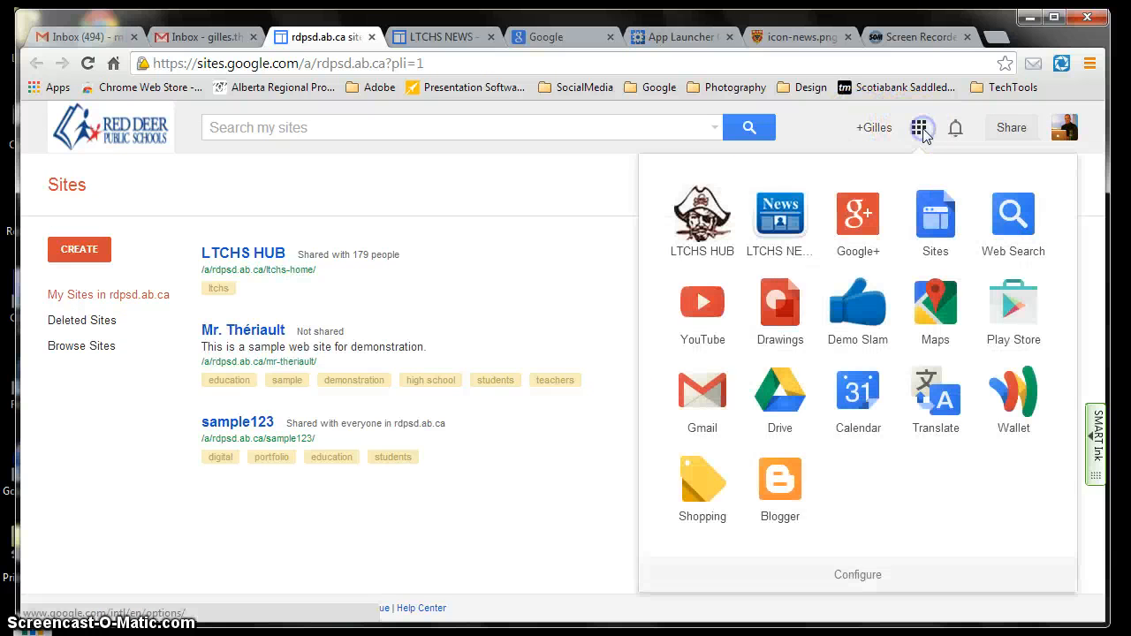
pyautogui.moveTo(919, 127)
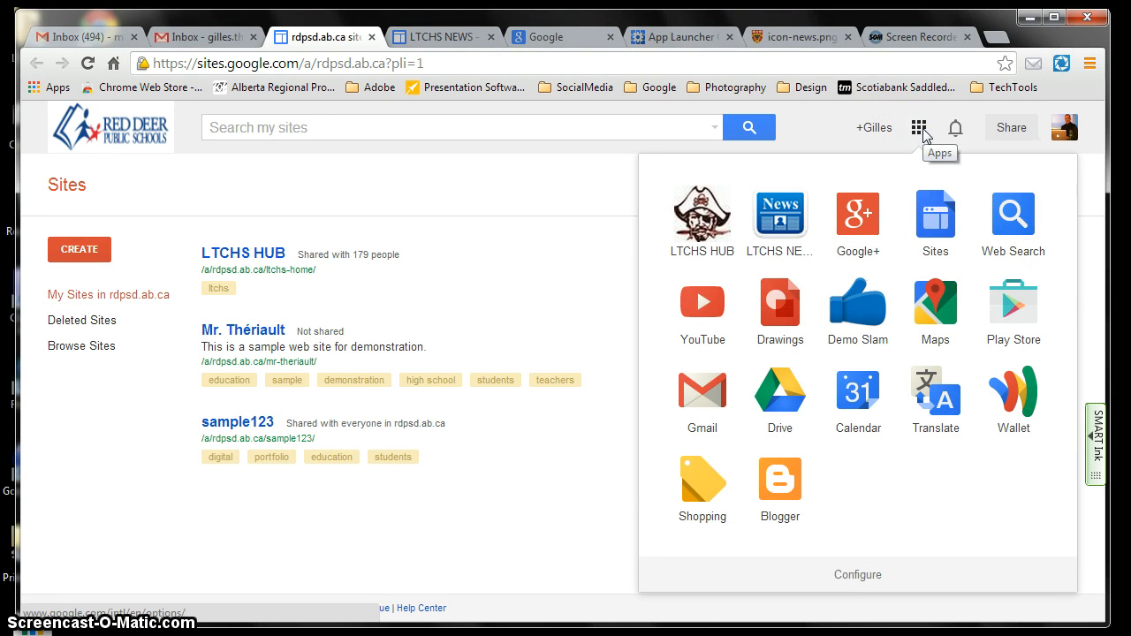